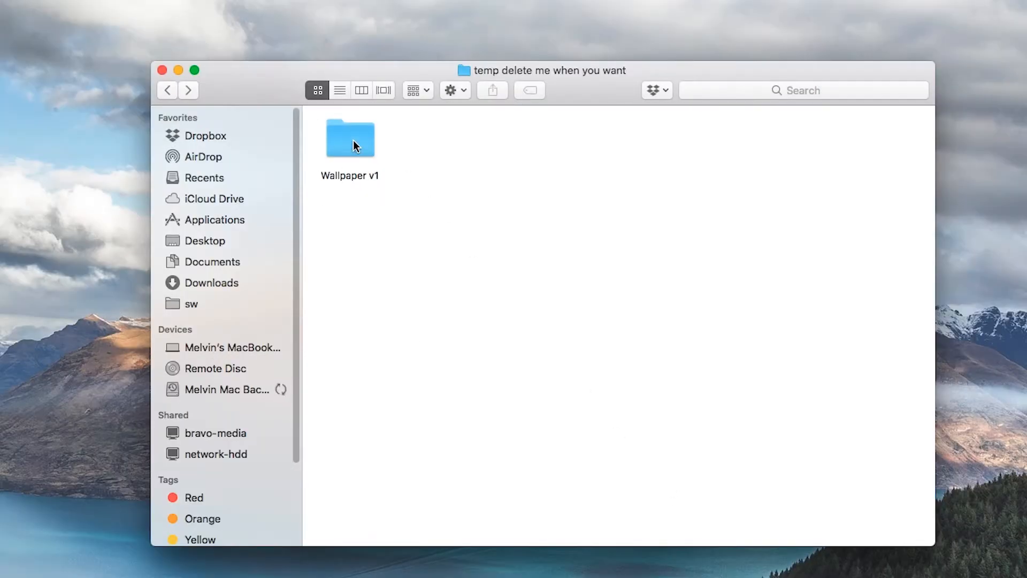
# Step: Browse into Wallpaper v1 > Server Side Code and bring up the actions for config.ini
pyautogui.doubleClick(350, 138)
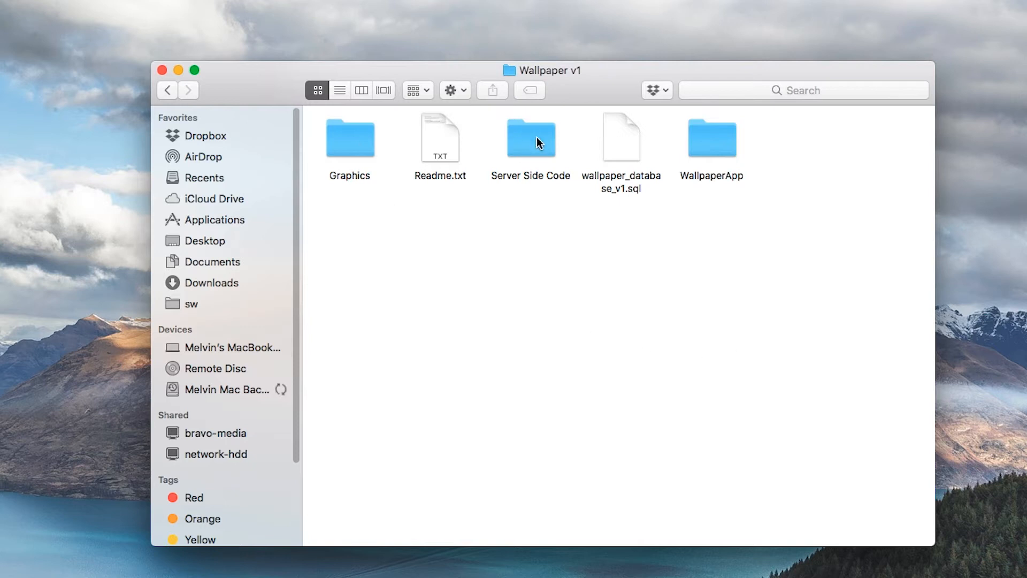
pyautogui.doubleClick(529, 138)
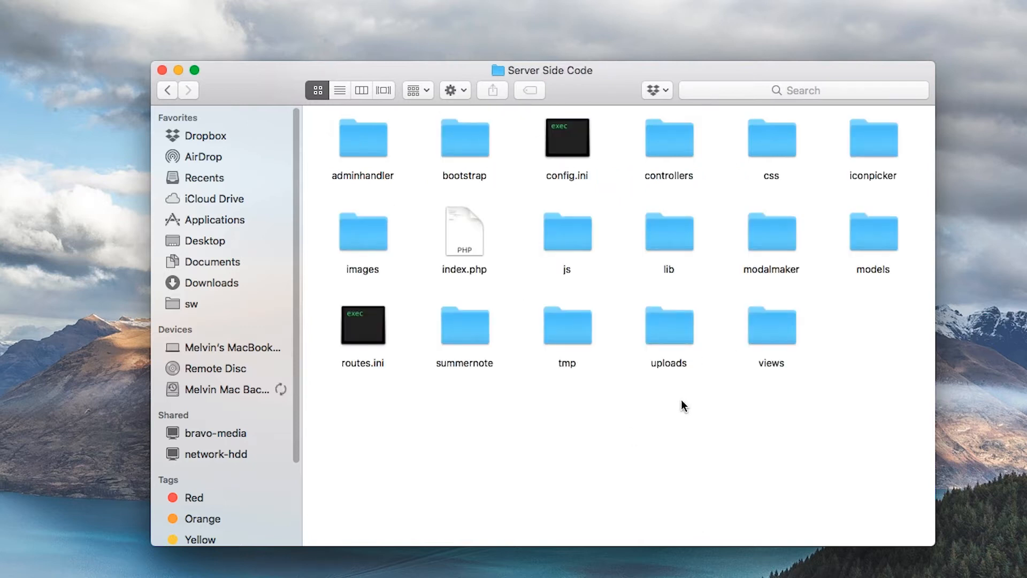
pyautogui.moveTo(559, 433)
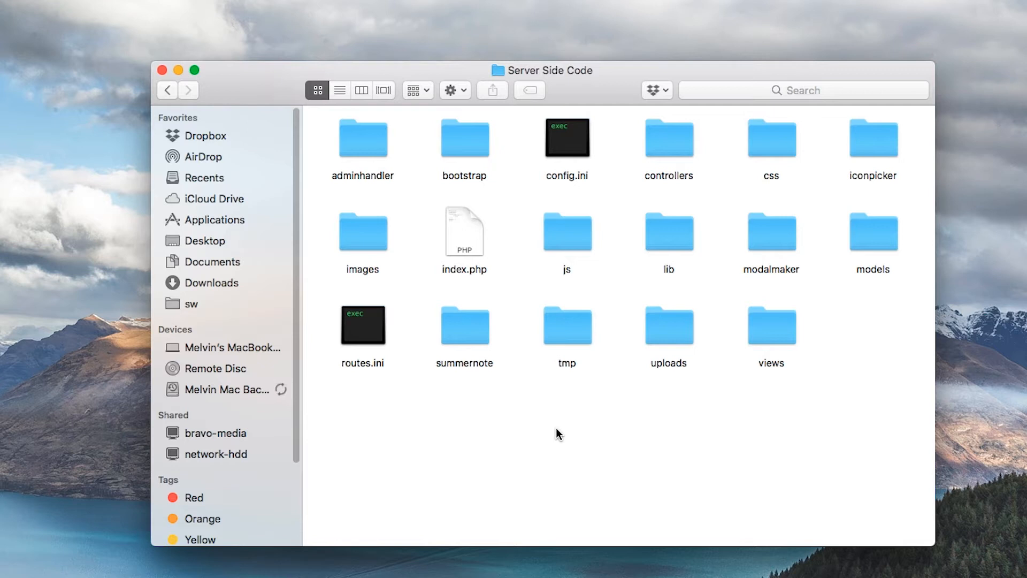
pyautogui.click(567, 137)
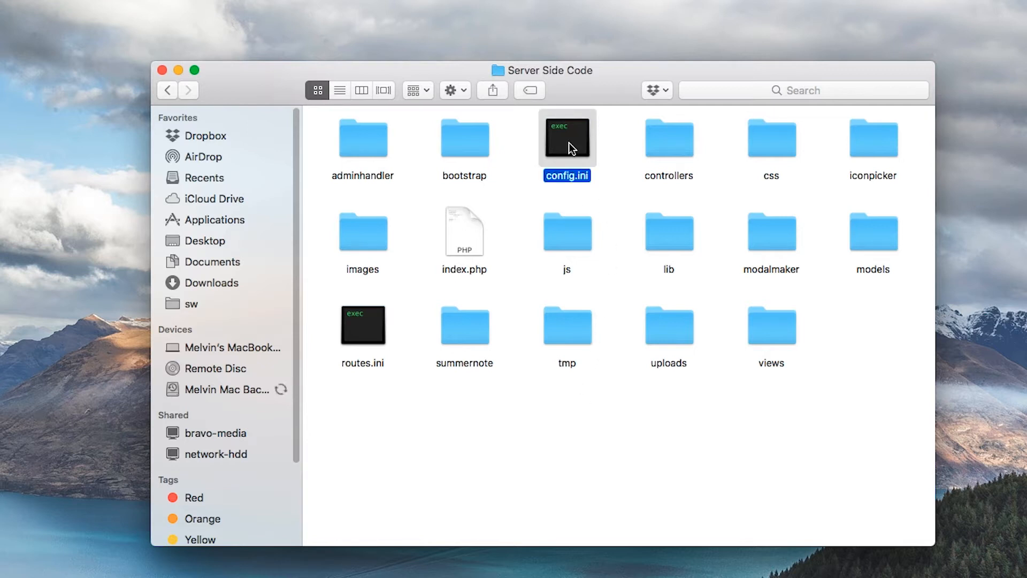
pyautogui.rightClick(567, 136)
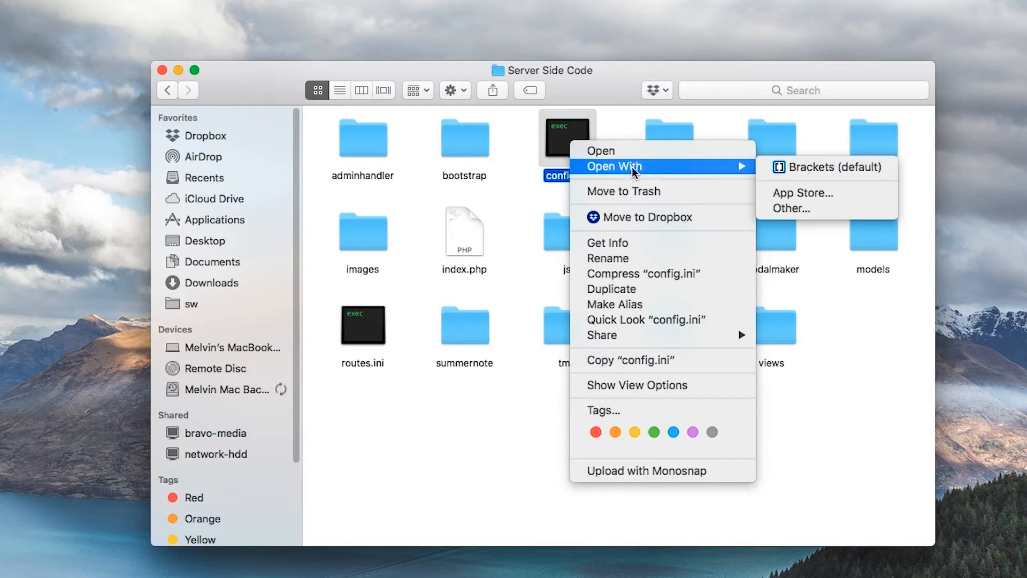
# Step: Open config.ini in Brackets and mark the reports overwrite, Firebase key and sharing settings lines
pyautogui.click(836, 167)
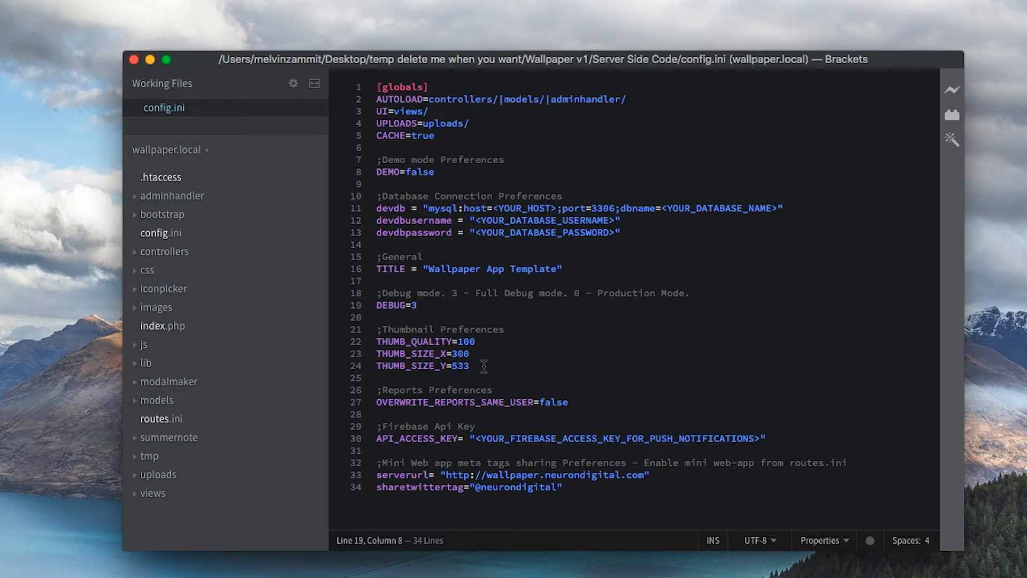
pyautogui.moveTo(377, 342); pyautogui.dragTo(470, 366)
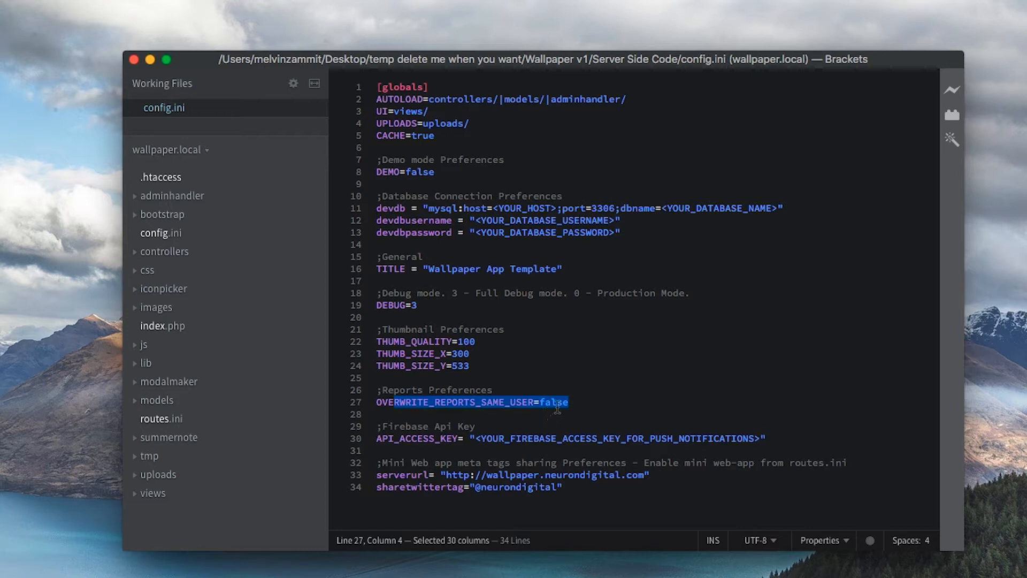
pyautogui.moveTo(582, 400)
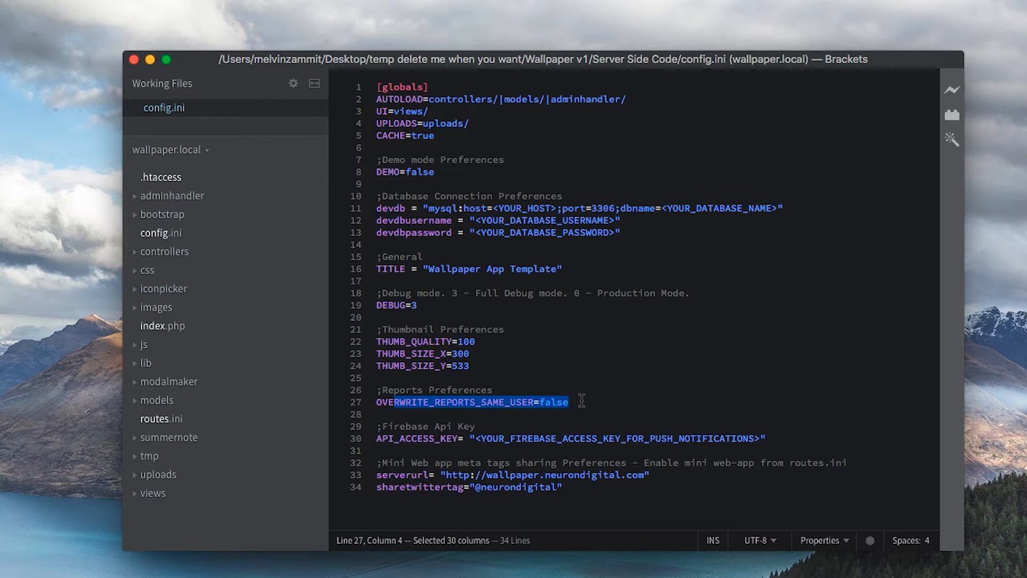
pyautogui.moveTo(762, 438)
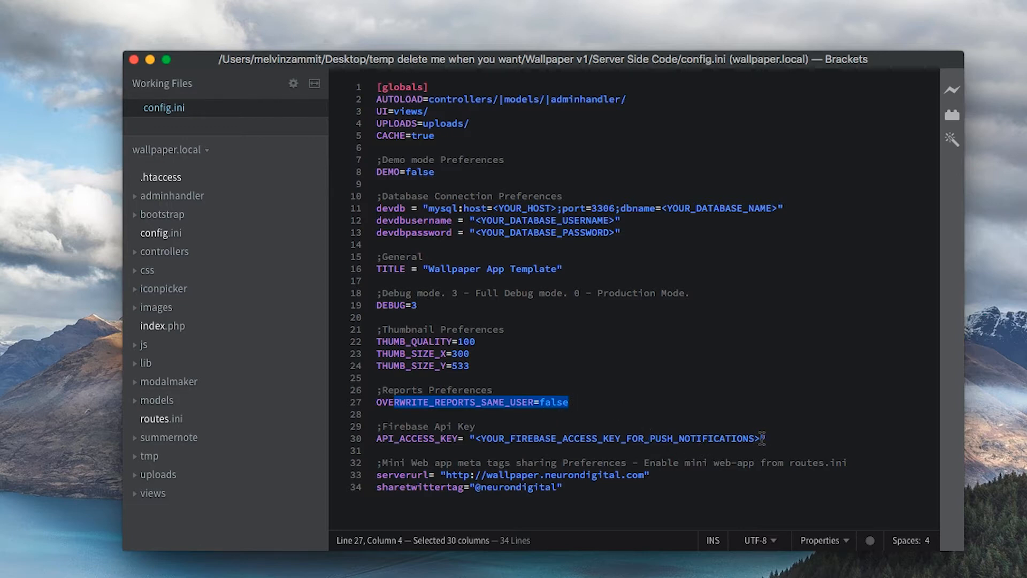
pyautogui.moveTo(482, 437); pyautogui.dragTo(760, 437)
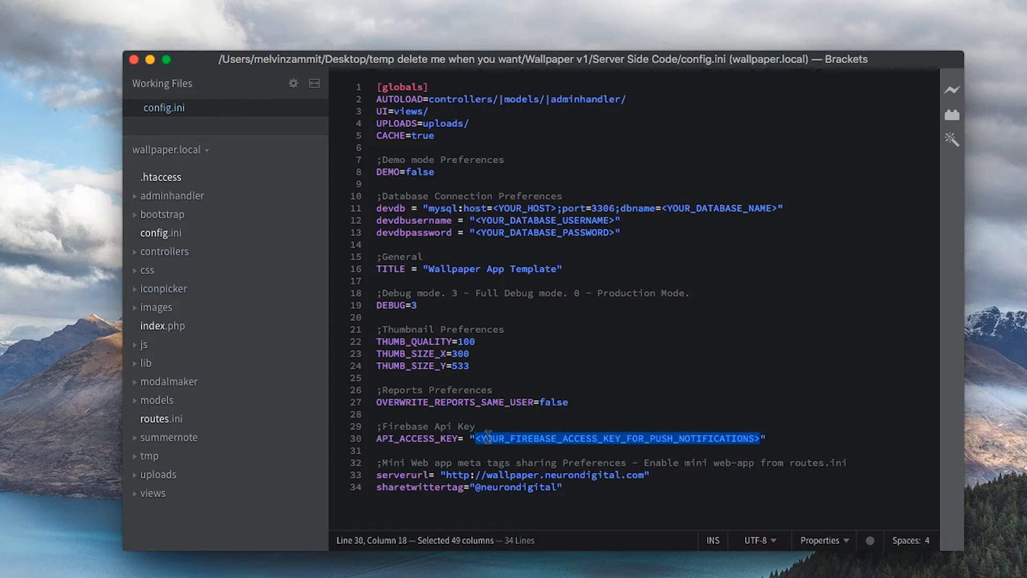
pyautogui.click(562, 487)
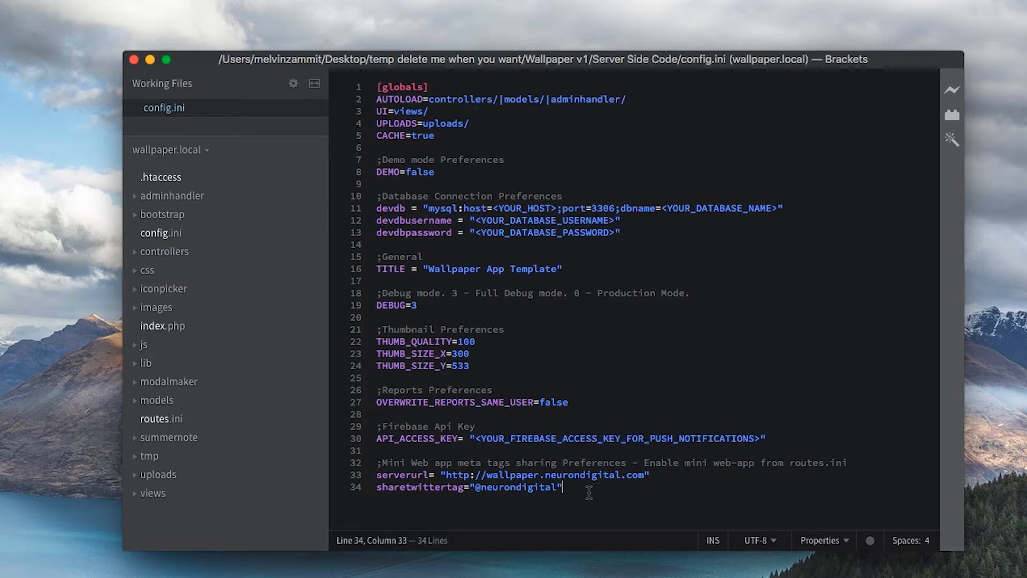
pyautogui.moveTo(562, 487); pyautogui.dragTo(377, 475)
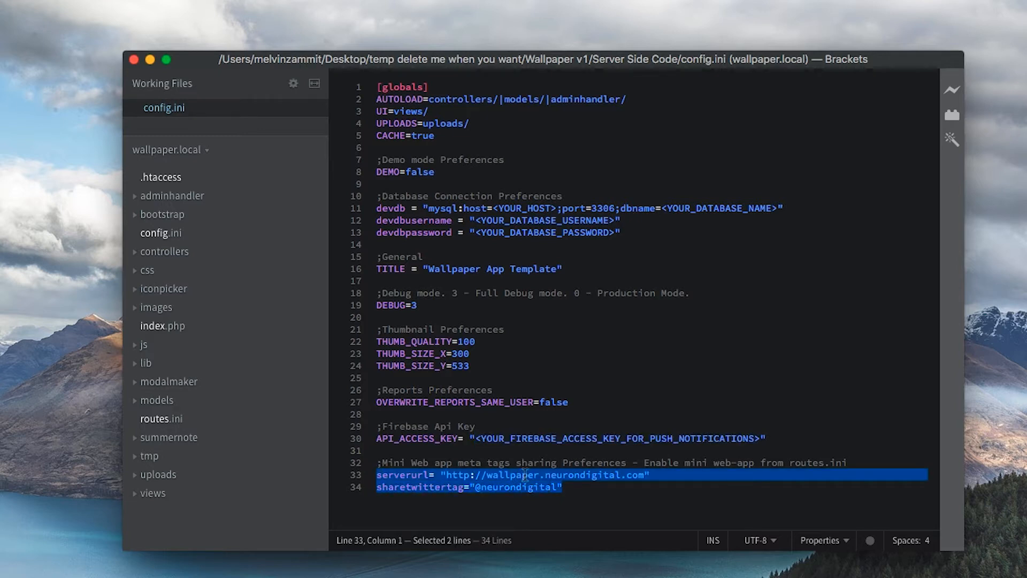
pyautogui.click(653, 475)
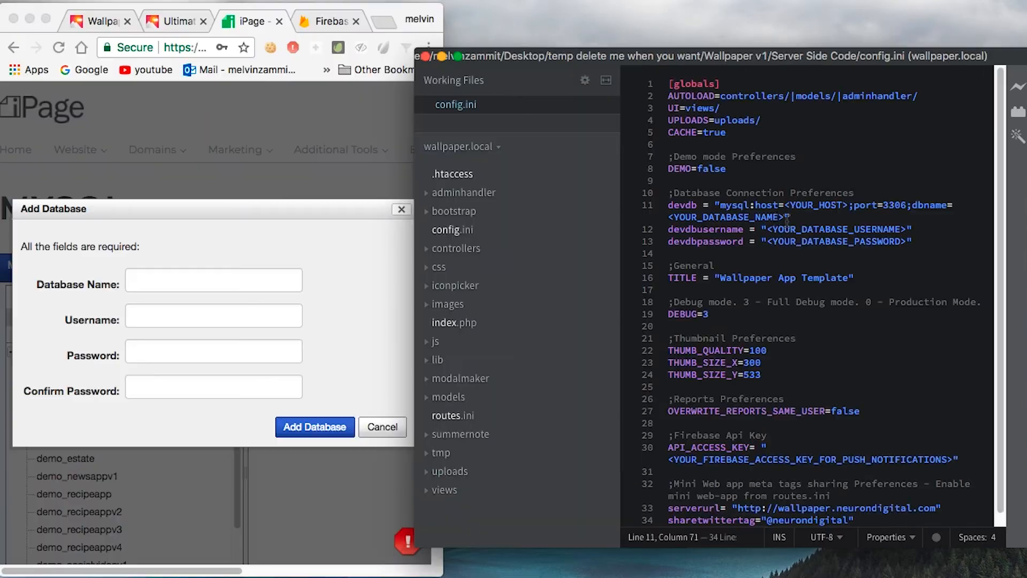
# Step: Enter database name wallpapertutorial and username userlj45 into config.ini's connection settings
pyautogui.write('wallpapertutorial')
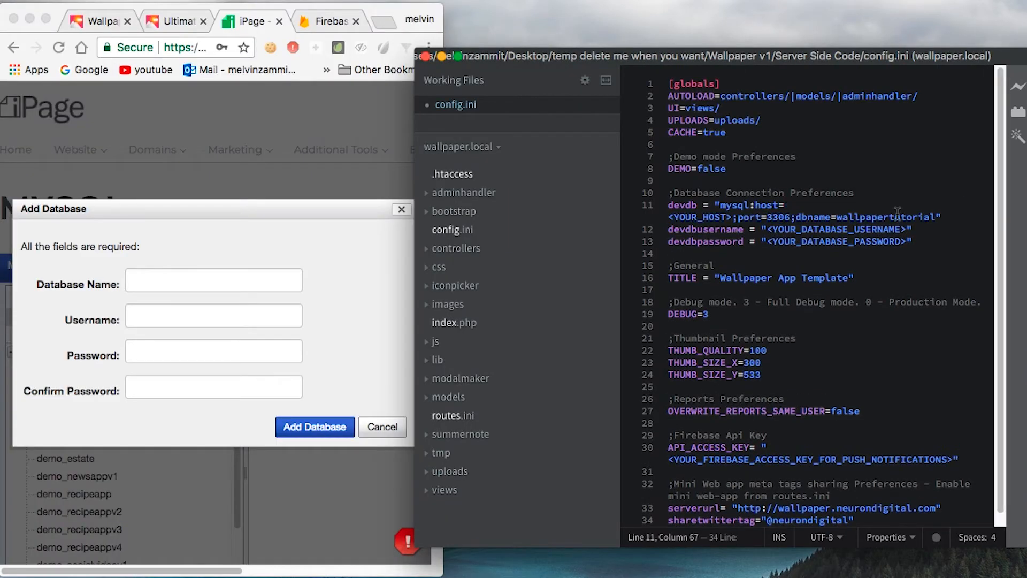
pyautogui.write('userlj45')
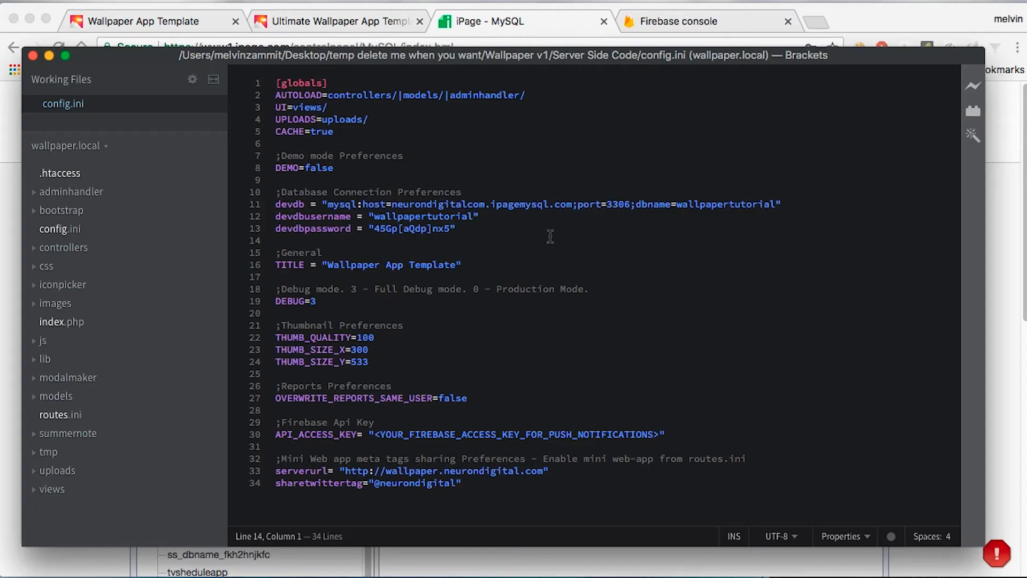
pyautogui.moveTo(283, 217); pyautogui.dragTo(459, 227)
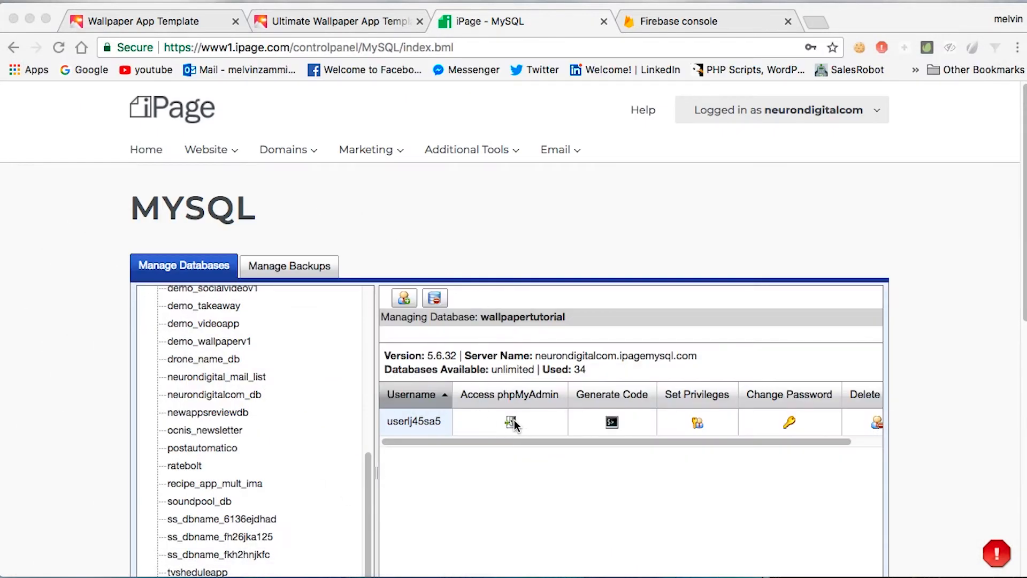
# Step: Import wallpaper_database_v1.sql into the wallpapertutorial database via phpMyAdmin
pyautogui.click(511, 421)
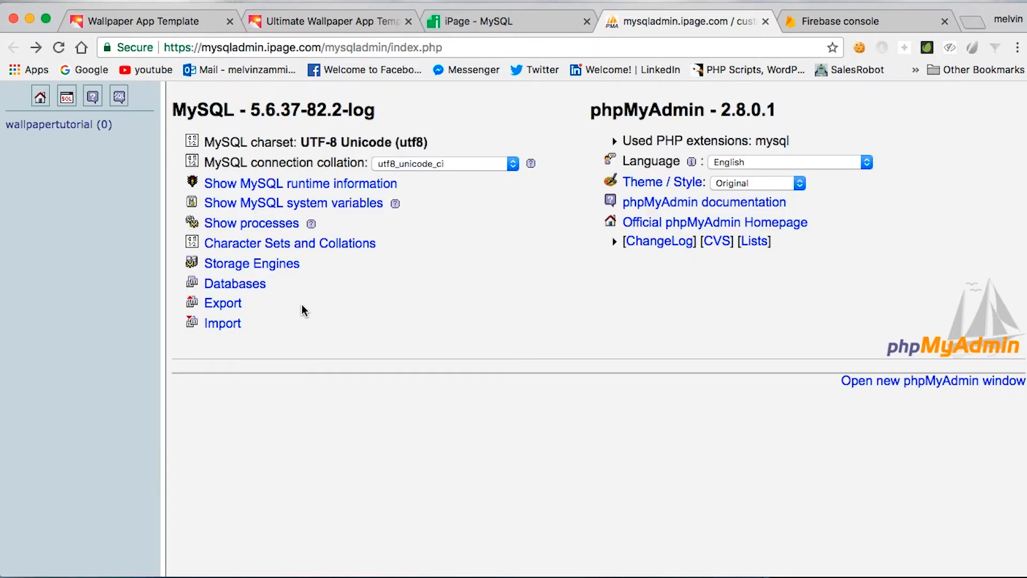
pyautogui.click(57, 124)
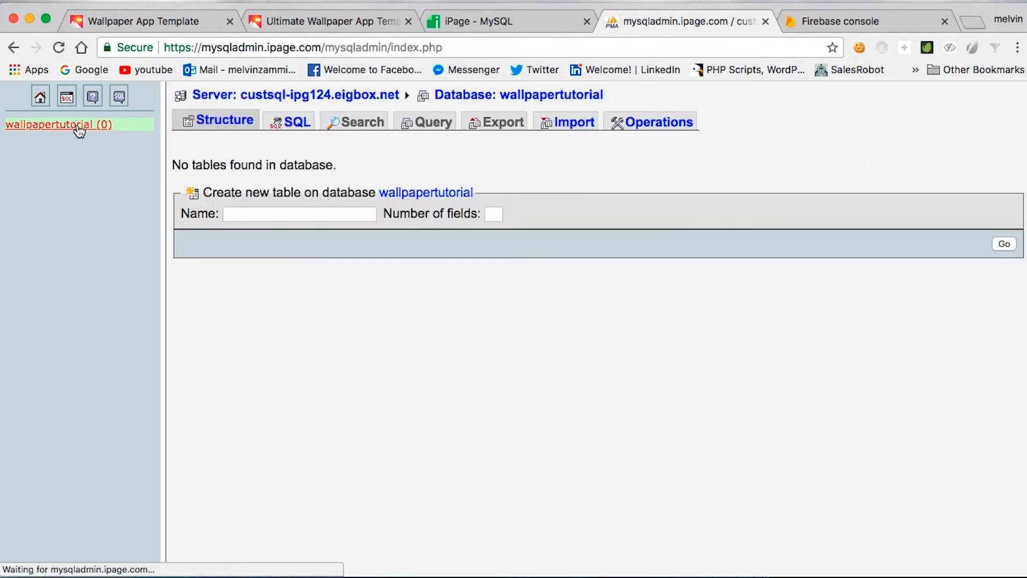
pyautogui.click(571, 122)
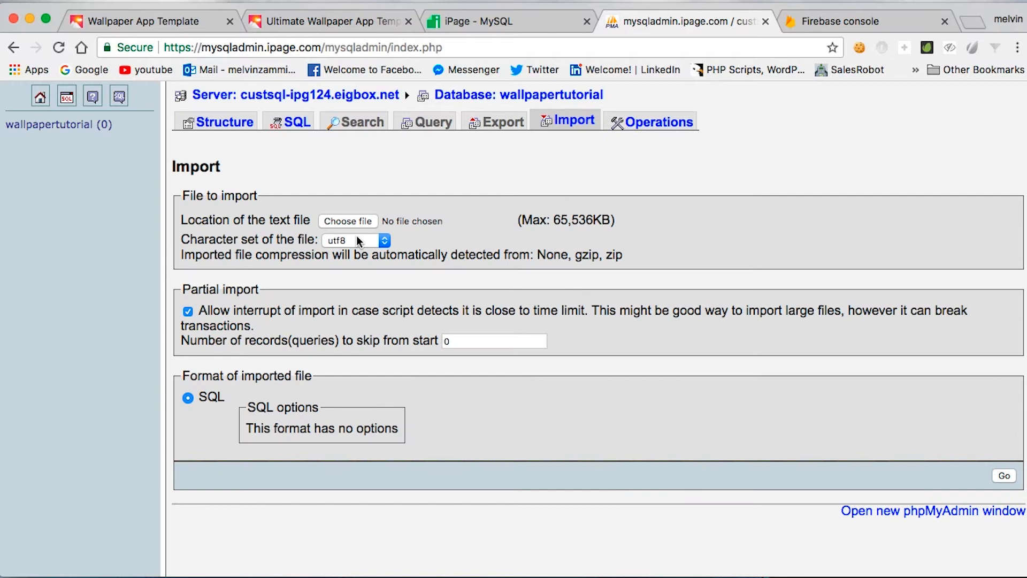
pyautogui.click(347, 220)
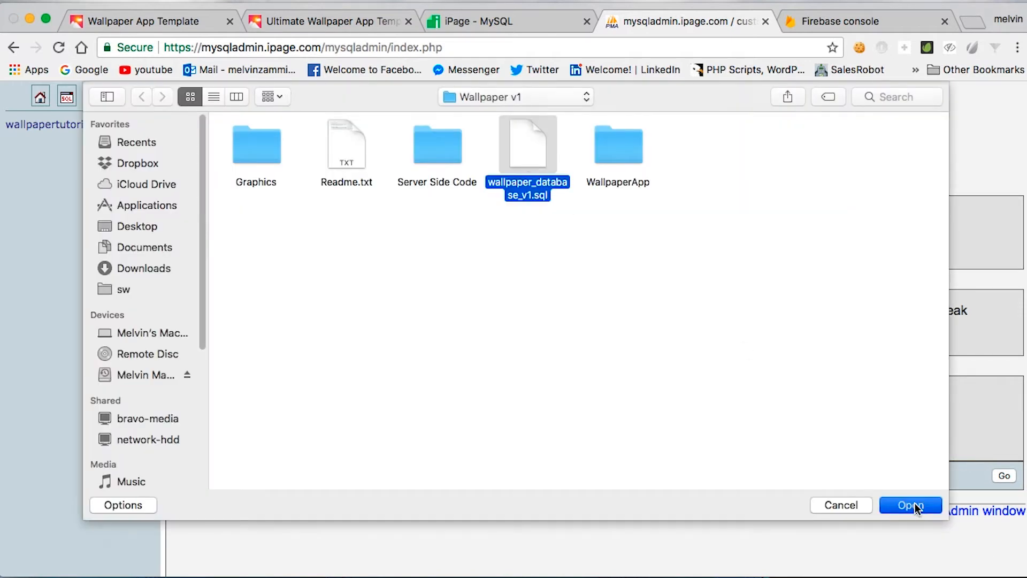
pyautogui.click(909, 505)
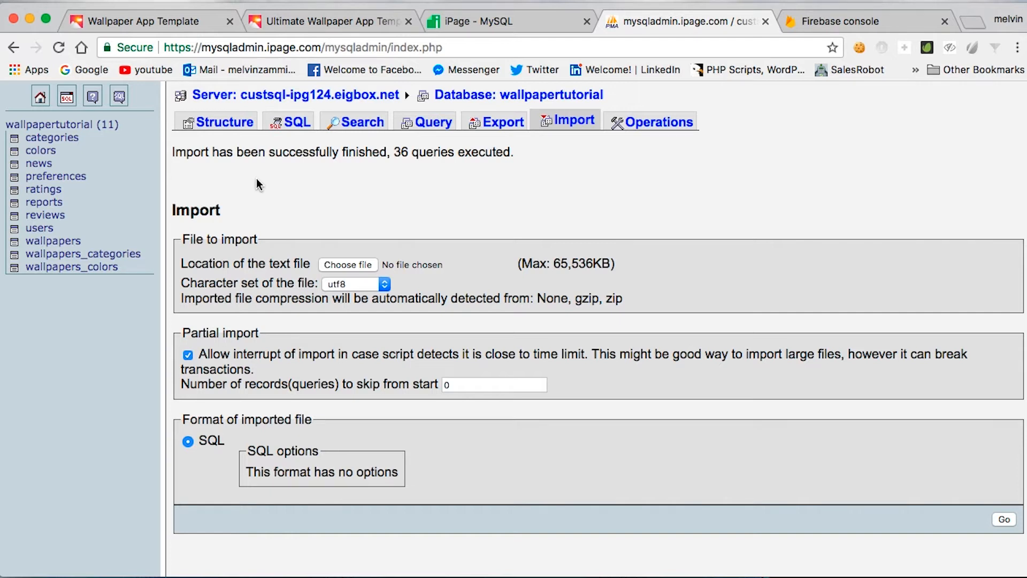
pyautogui.moveTo(254, 183)
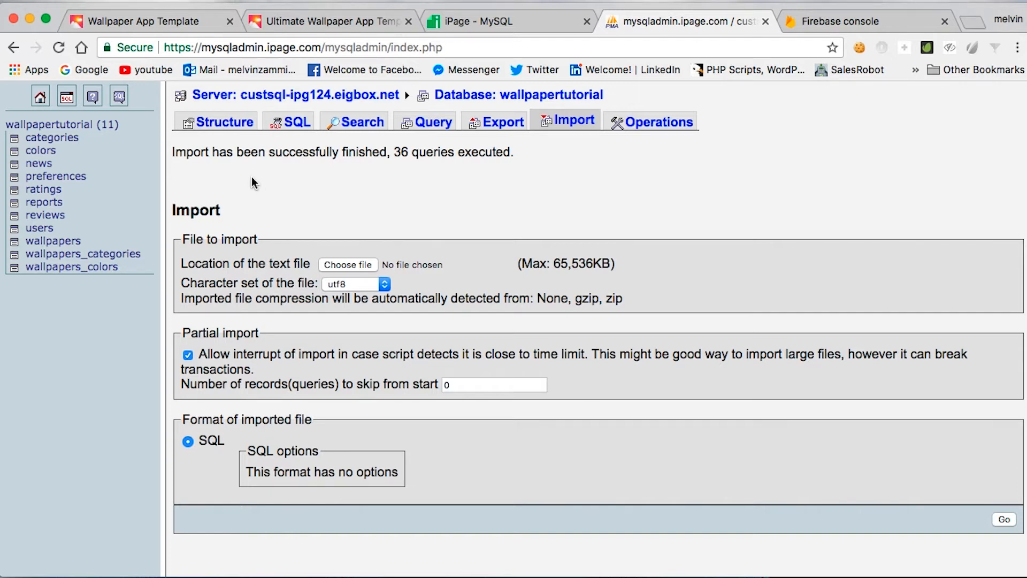
pyautogui.click(39, 95)
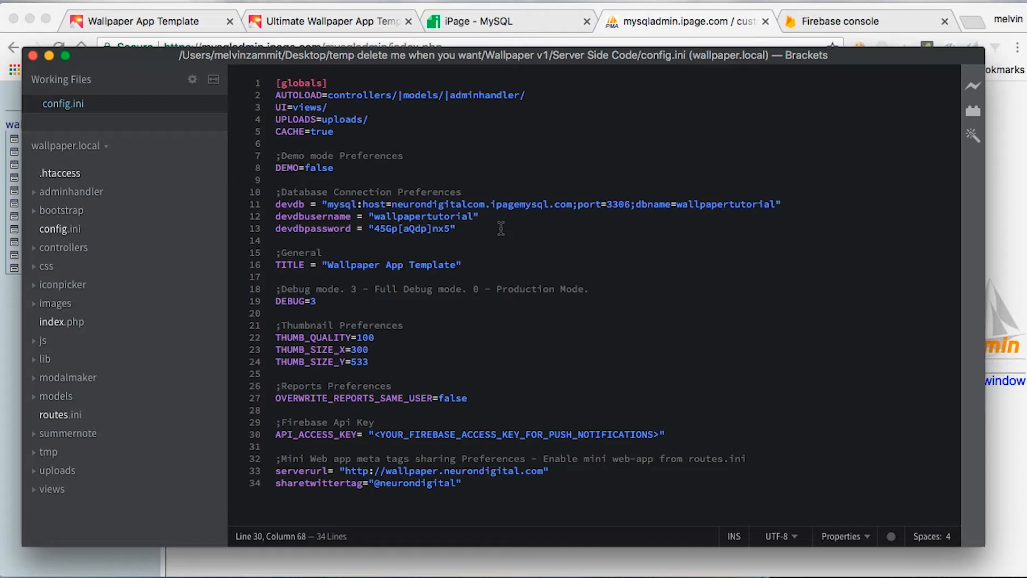
pyautogui.moveTo(662, 387)
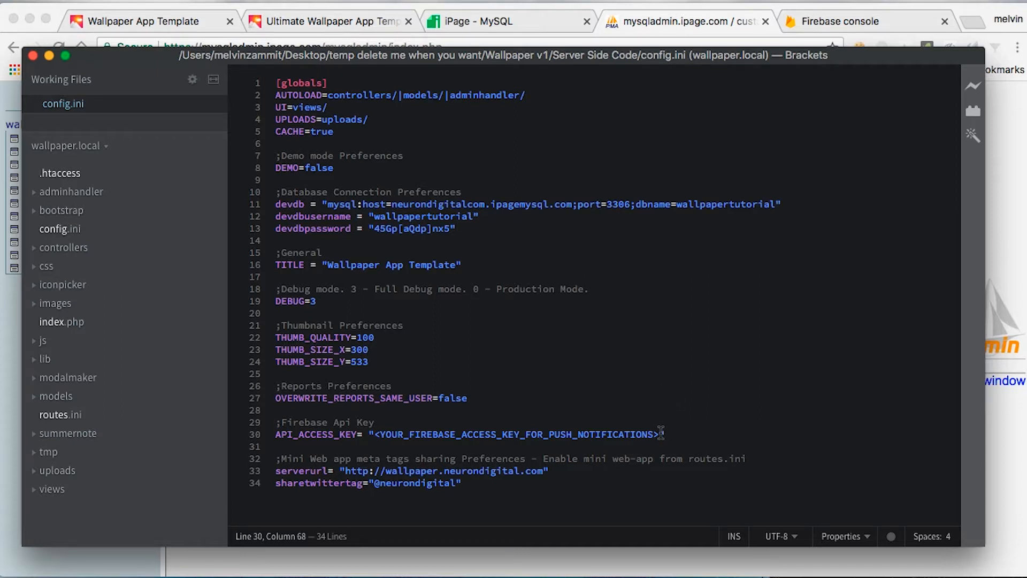
# Step: Mark the API_ACCESS_KEY placeholder on line 30 and switch to the Firebase console
pyautogui.moveTo(375, 434); pyautogui.dragTo(658, 434)
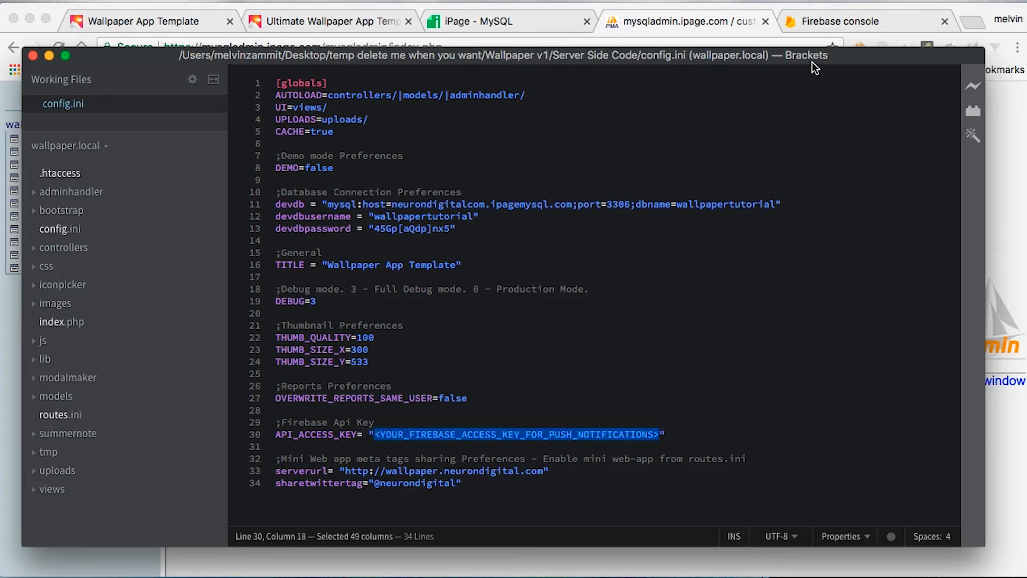
pyautogui.moveTo(849, 22)
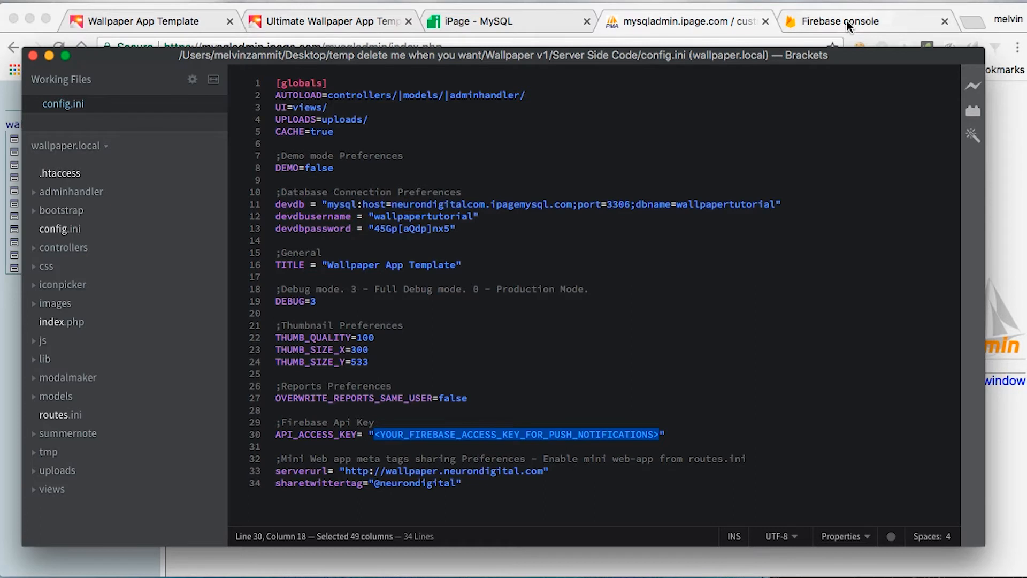
pyautogui.click(846, 21)
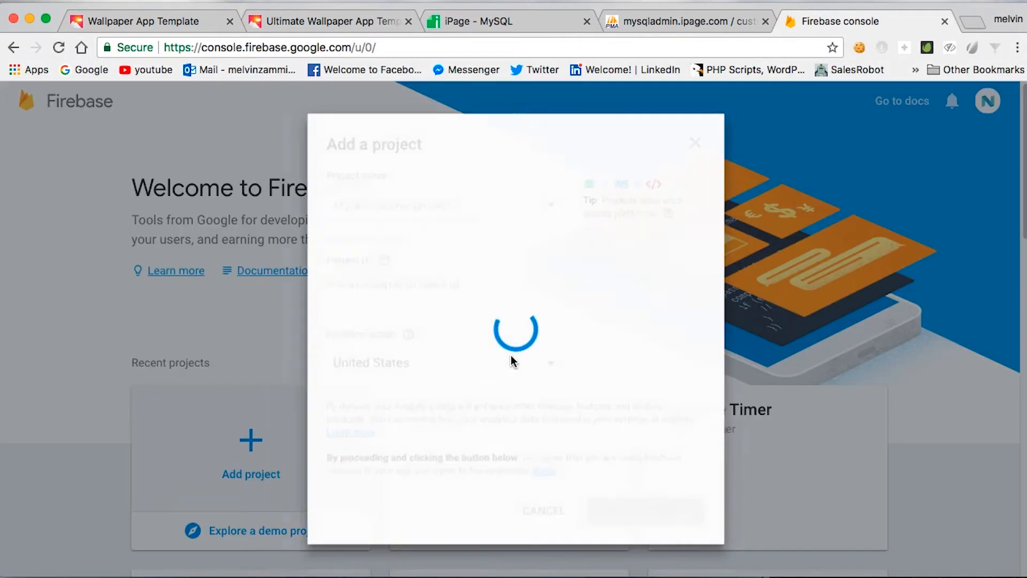
# Step: Create the Firebase project 'wallpaper template' and view its cloud messaging settings
pyautogui.write('wall')
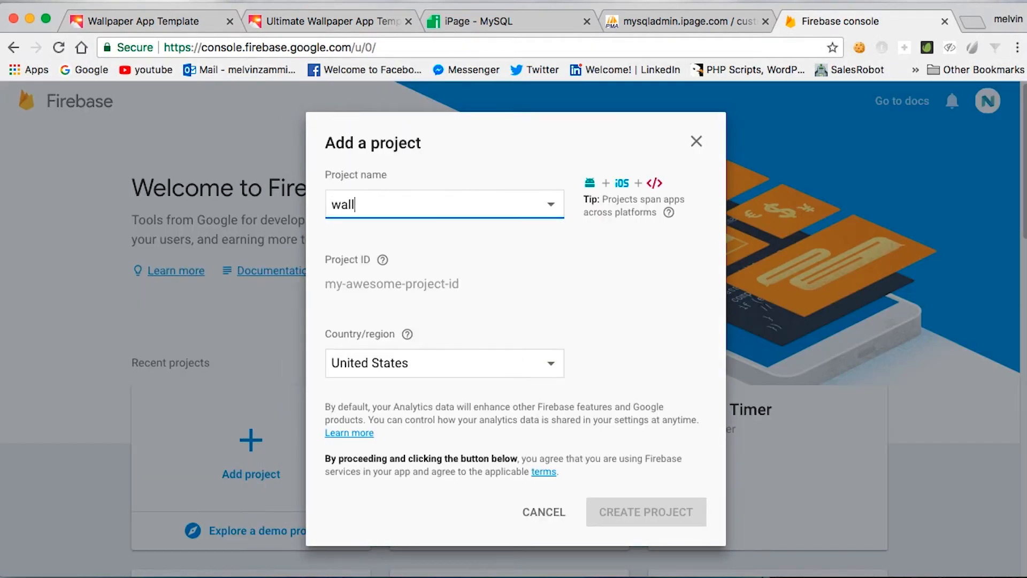
pyautogui.write('wallpaper template')
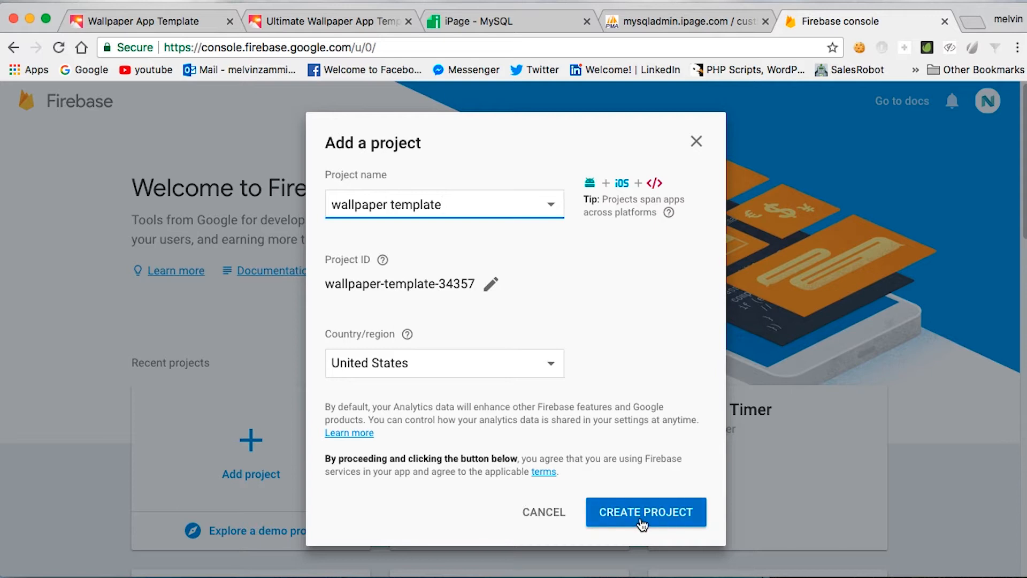
pyautogui.click(644, 511)
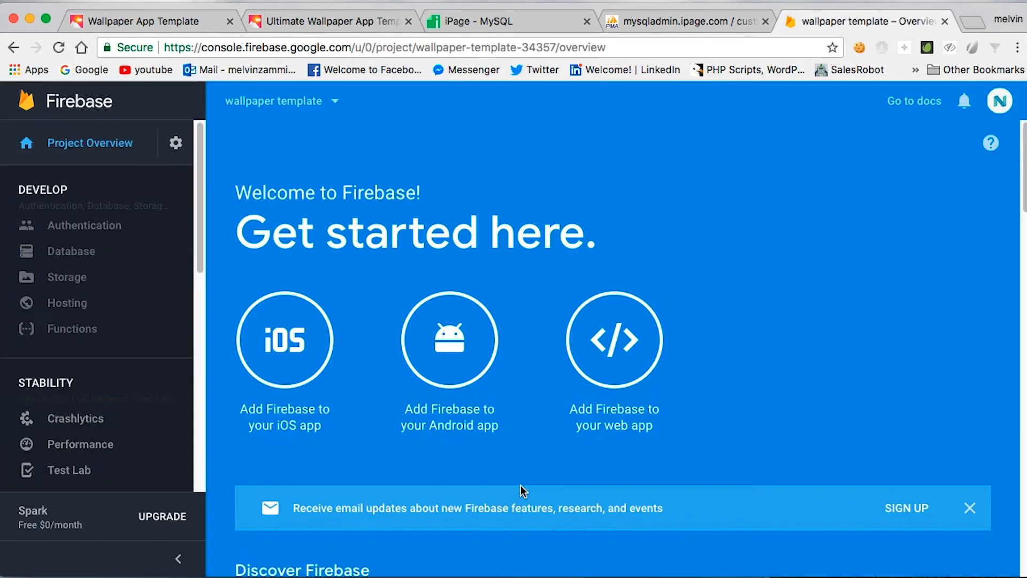
pyautogui.click(175, 142)
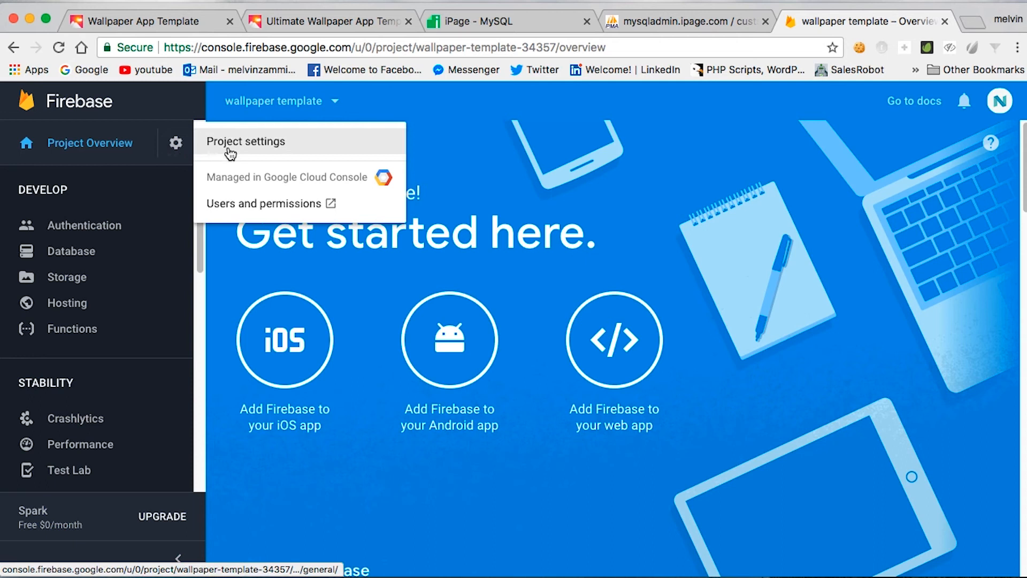
pyautogui.click(246, 141)
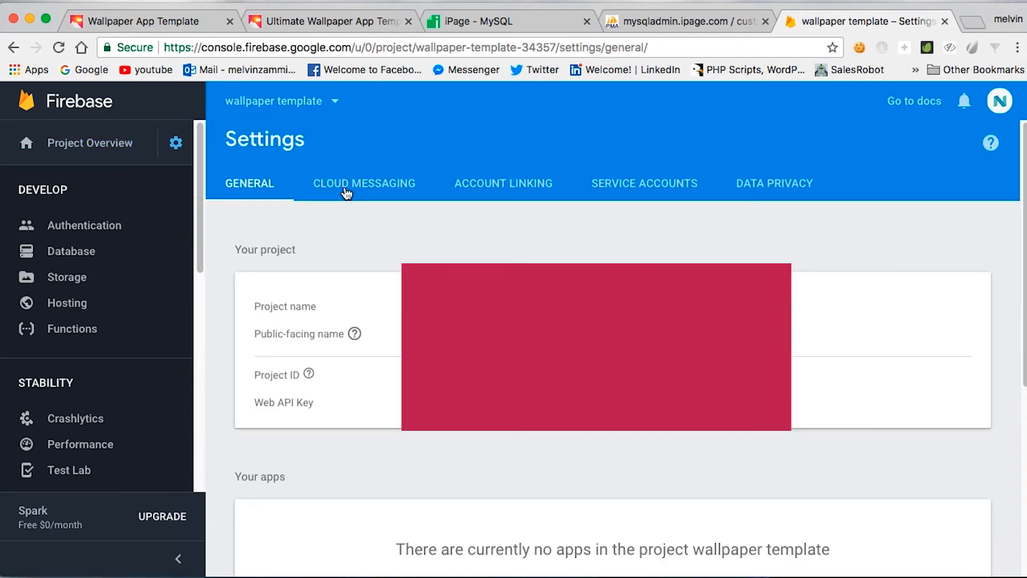
pyautogui.click(364, 183)
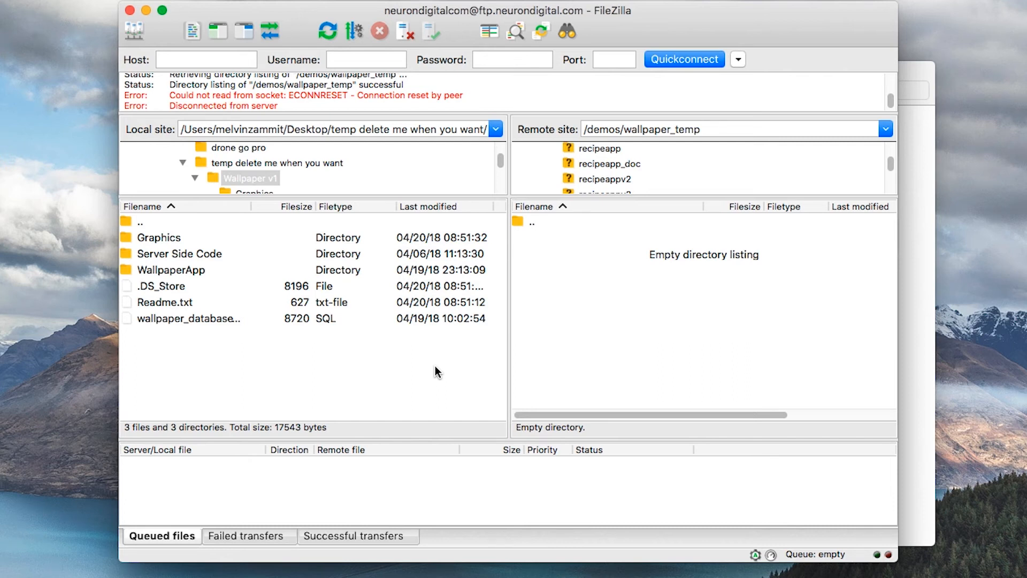
pyautogui.moveTo(603, 322)
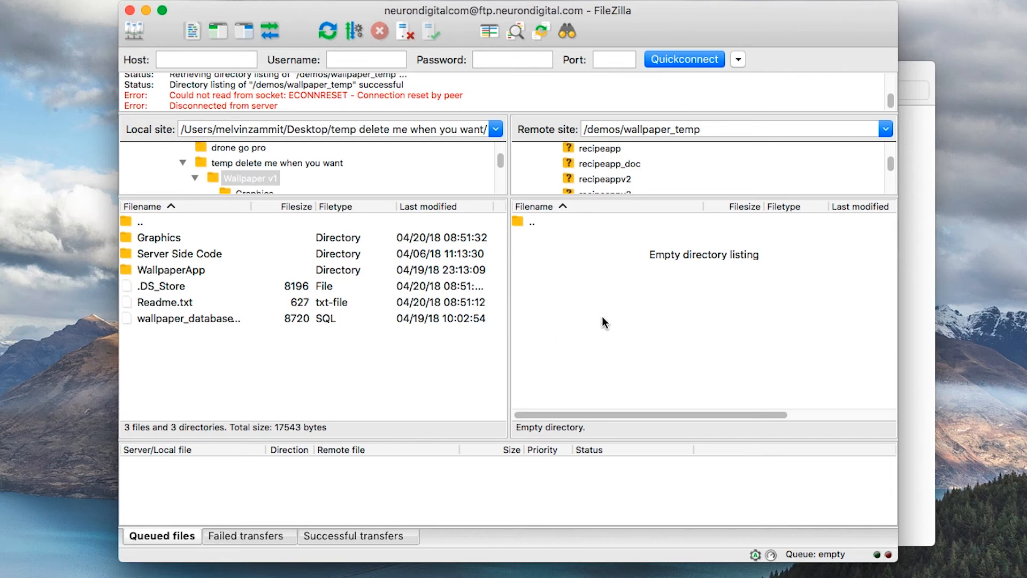
pyautogui.moveTo(321, 281)
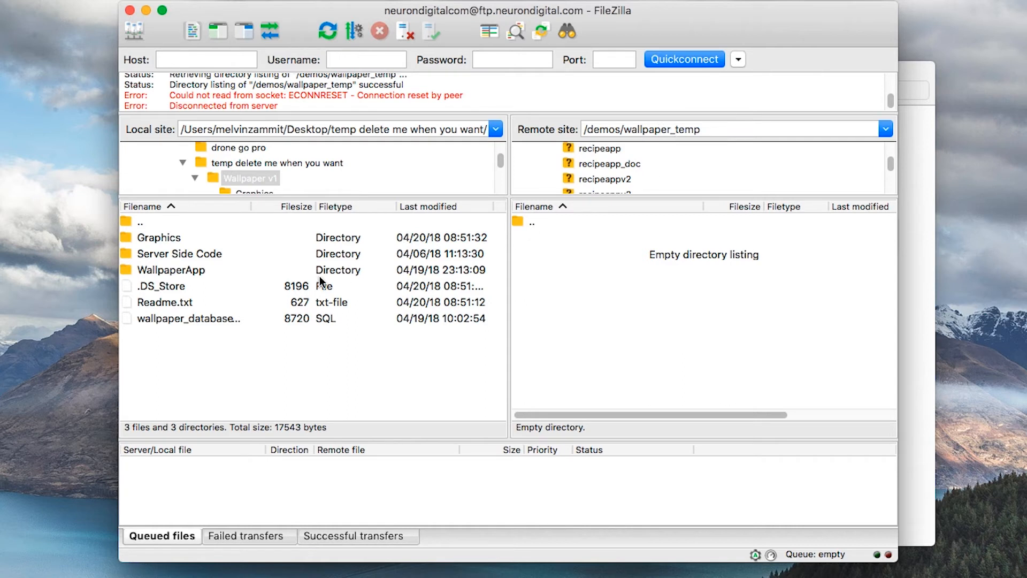
pyautogui.moveTo(174, 274)
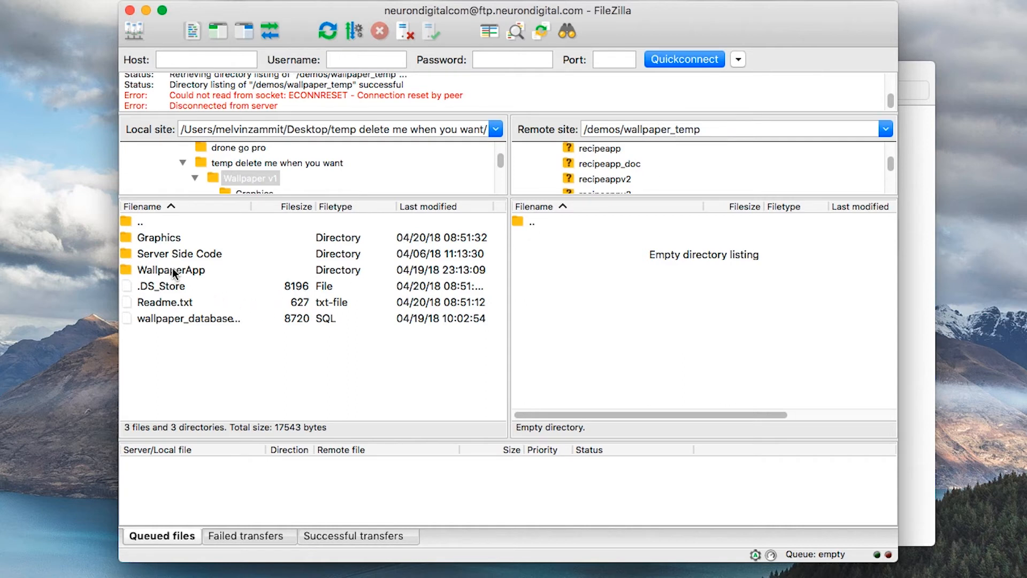
# Step: Enter the local Server Side Code folder and select all its files and folders
pyautogui.doubleClick(178, 253)
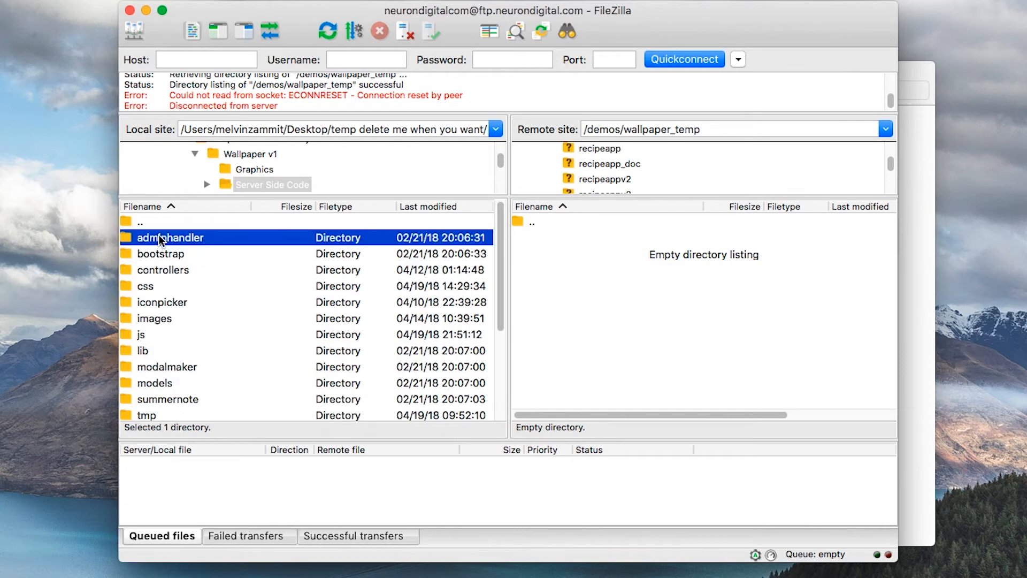
pyautogui.scroll(-3)
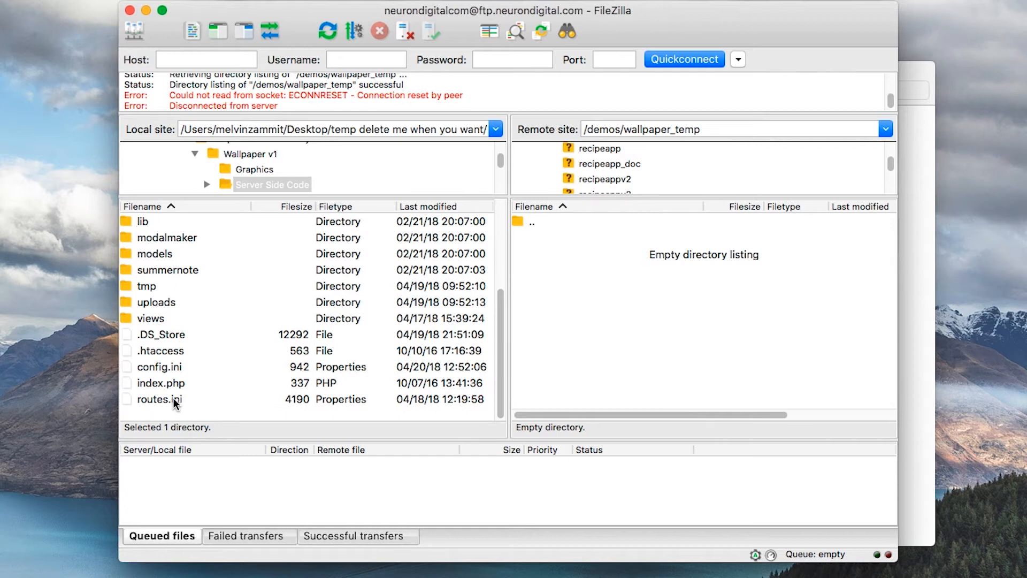
pyautogui.press('cmd+a')
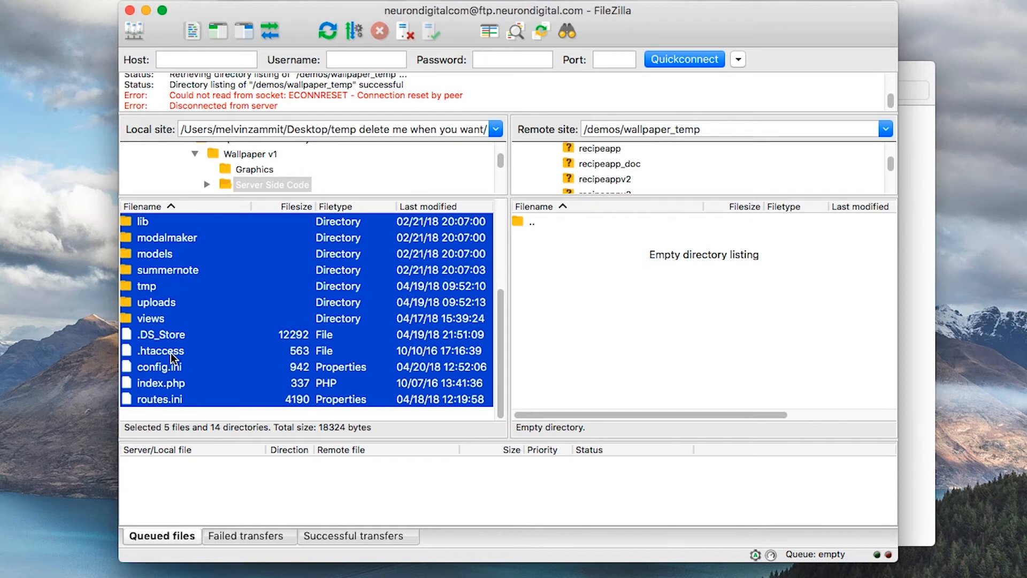
pyautogui.moveTo(173, 358)
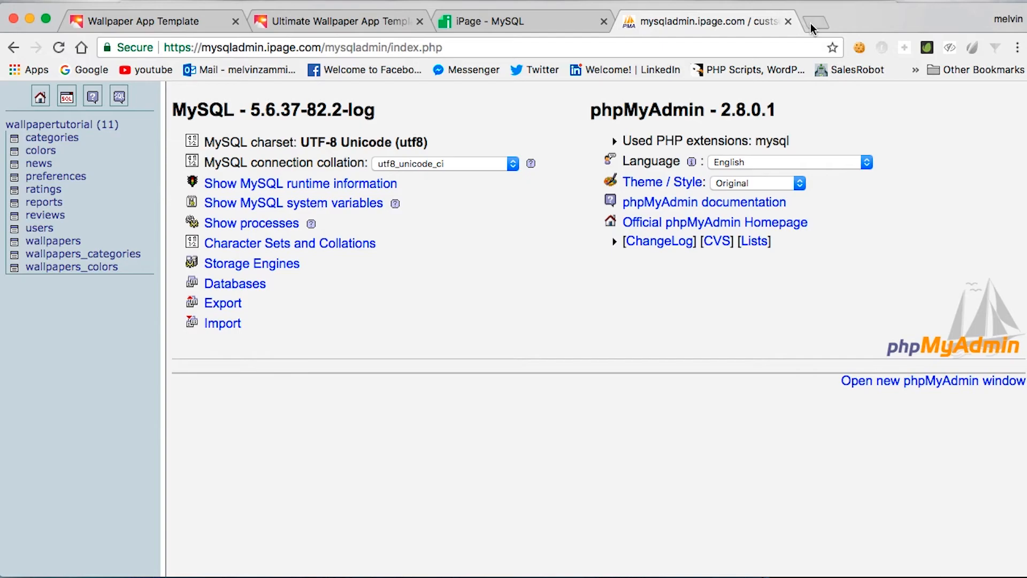
# Step: Open a new Chrome tab for the wallpapertutorial.neurondigital.com site
pyautogui.click(814, 21)
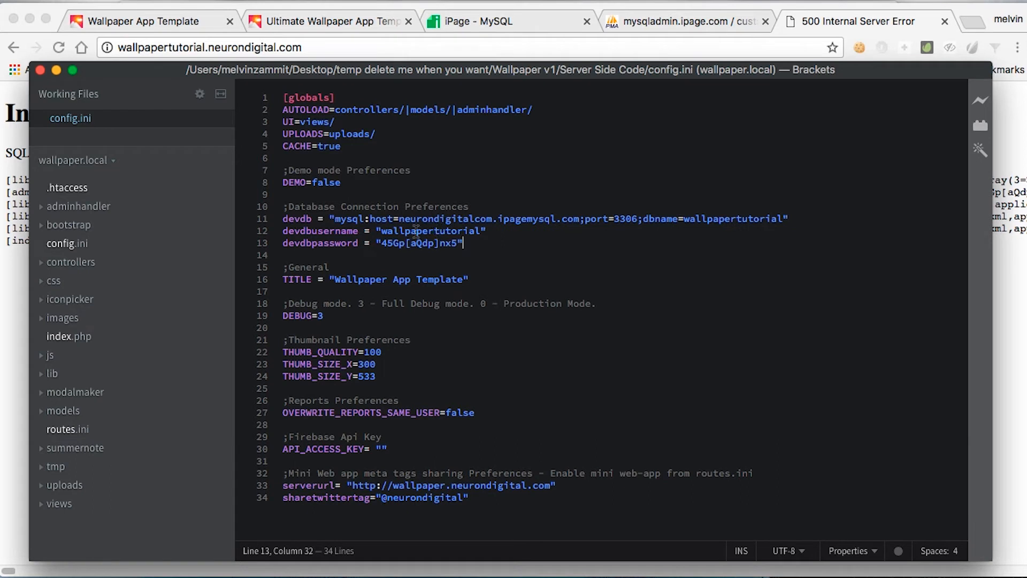
# Step: Change the database username in config.ini to userlj45sa5
pyautogui.doubleClick(430, 231)
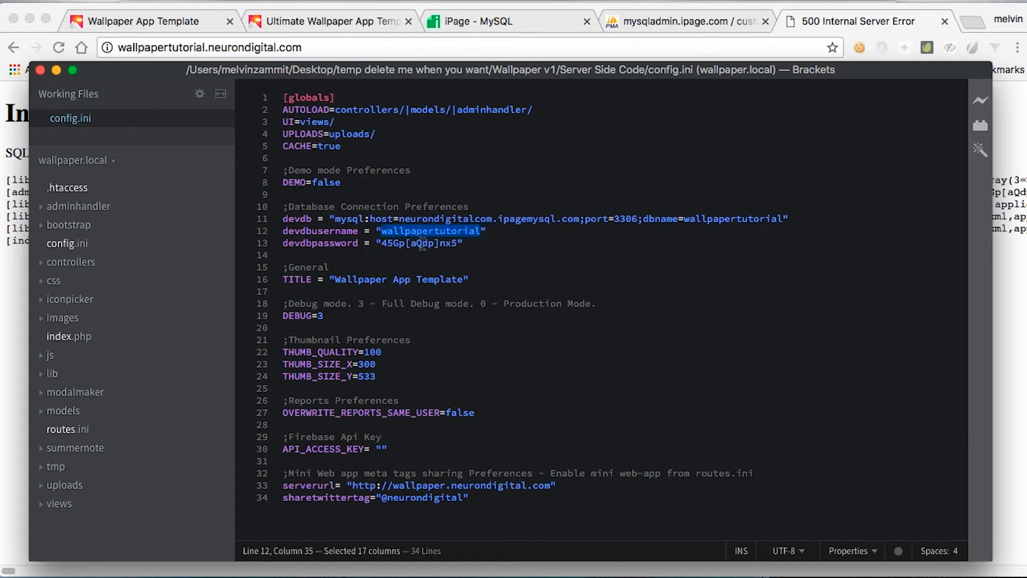
pyautogui.write('userlj45sa5')
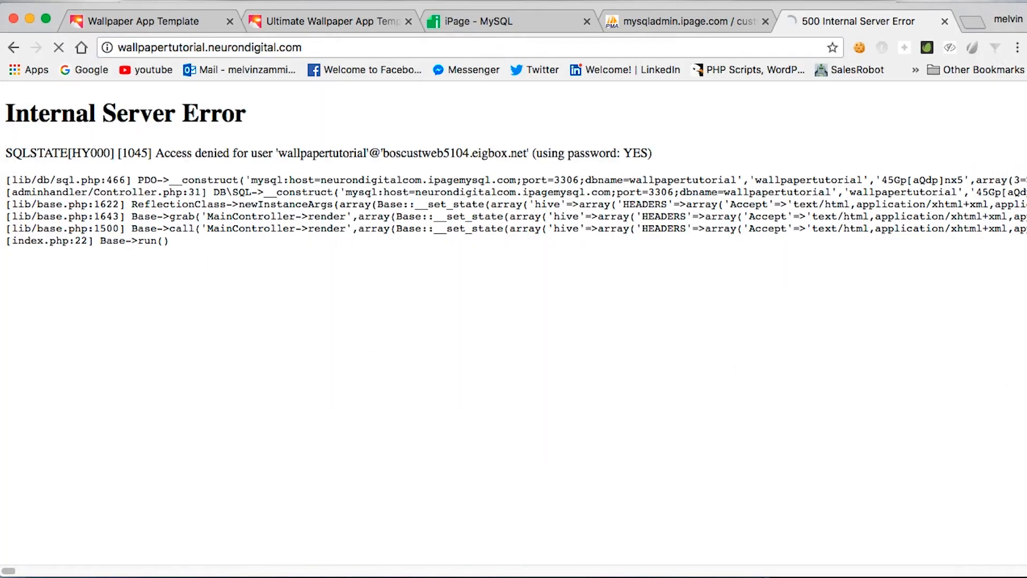
# Step: Log in to the admin panel with the saved admin email and password
pyautogui.write('a')
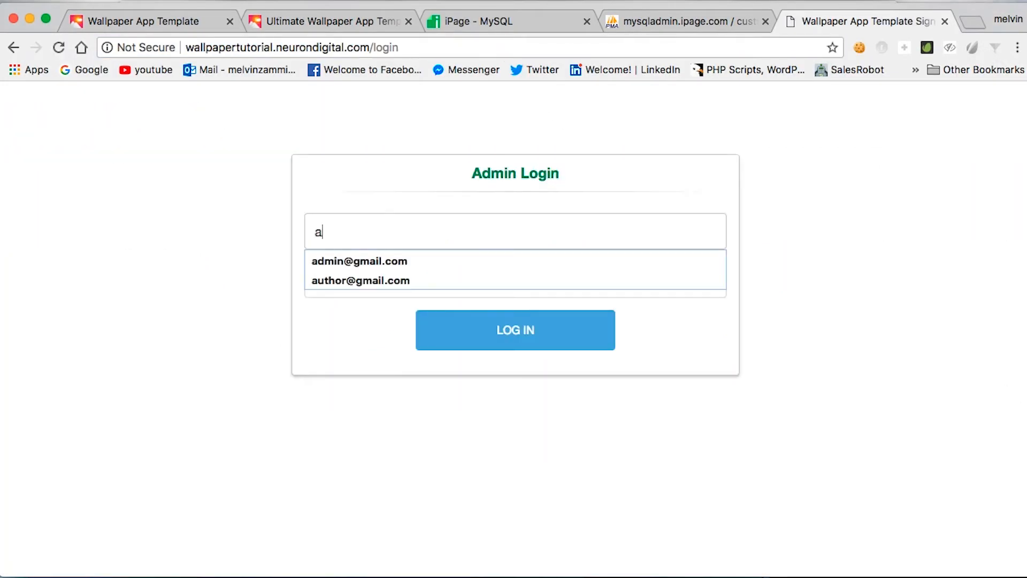
pyautogui.click(359, 261)
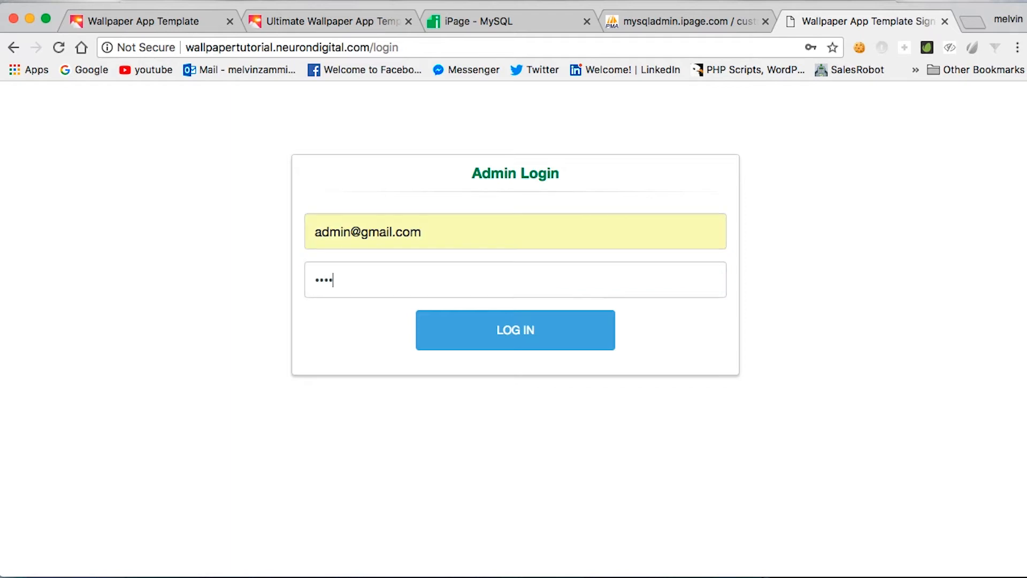
pyautogui.click(514, 330)
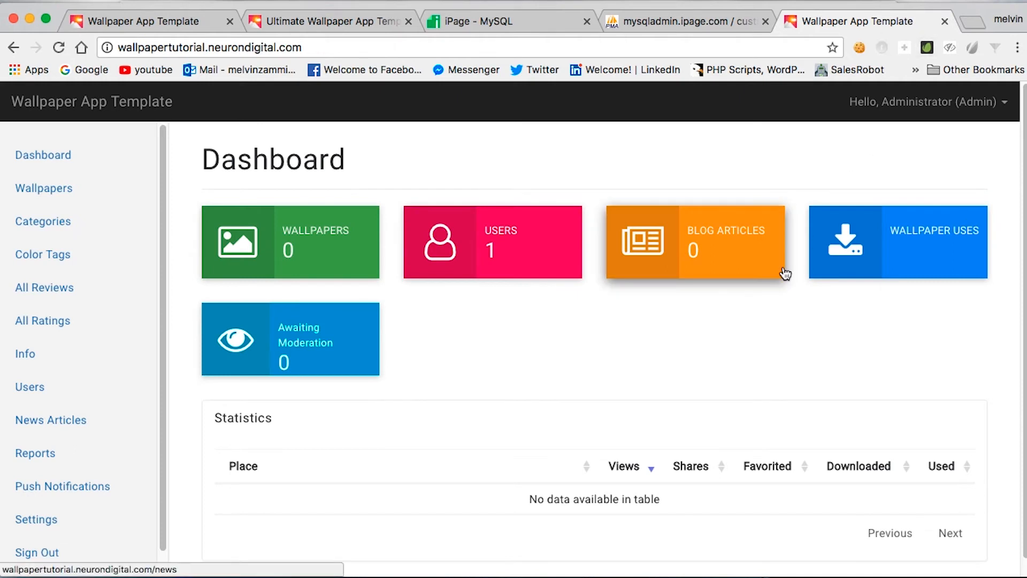
# Step: Visit the Wallpapers section, peek at the Add Wallpaper form, then go to Categories
pyautogui.click(44, 188)
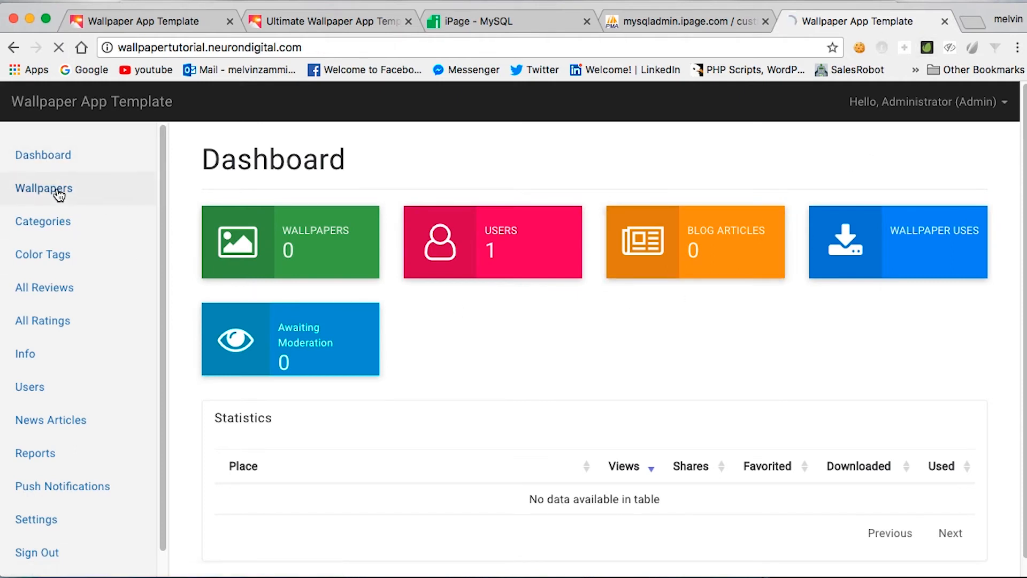
pyautogui.click(44, 189)
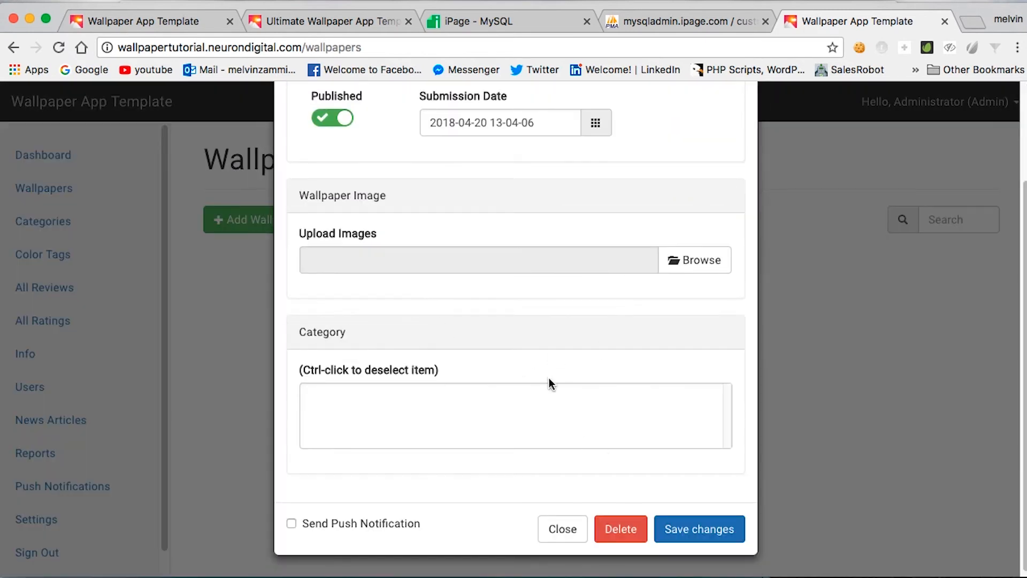
pyautogui.click(562, 528)
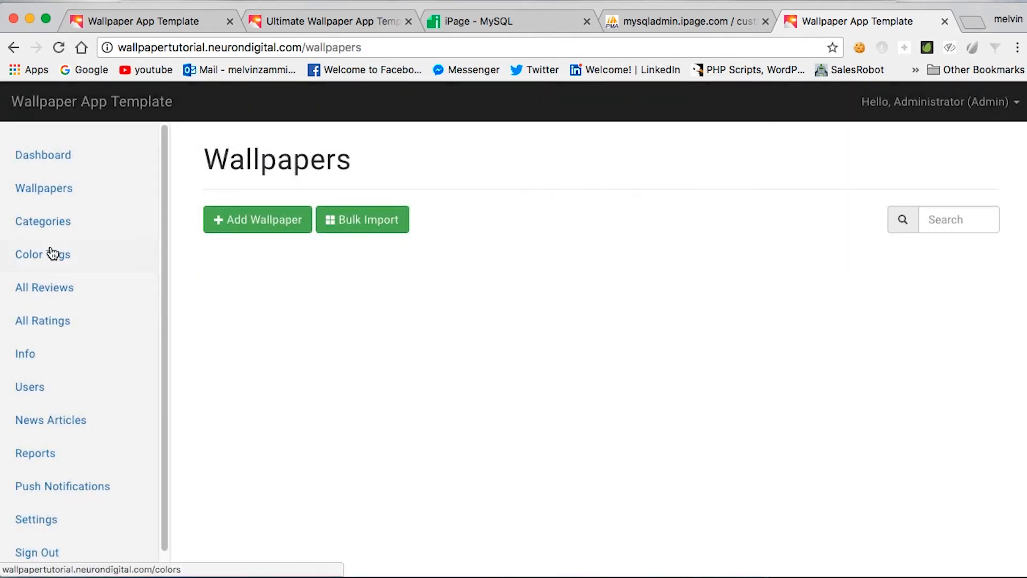
pyautogui.click(43, 221)
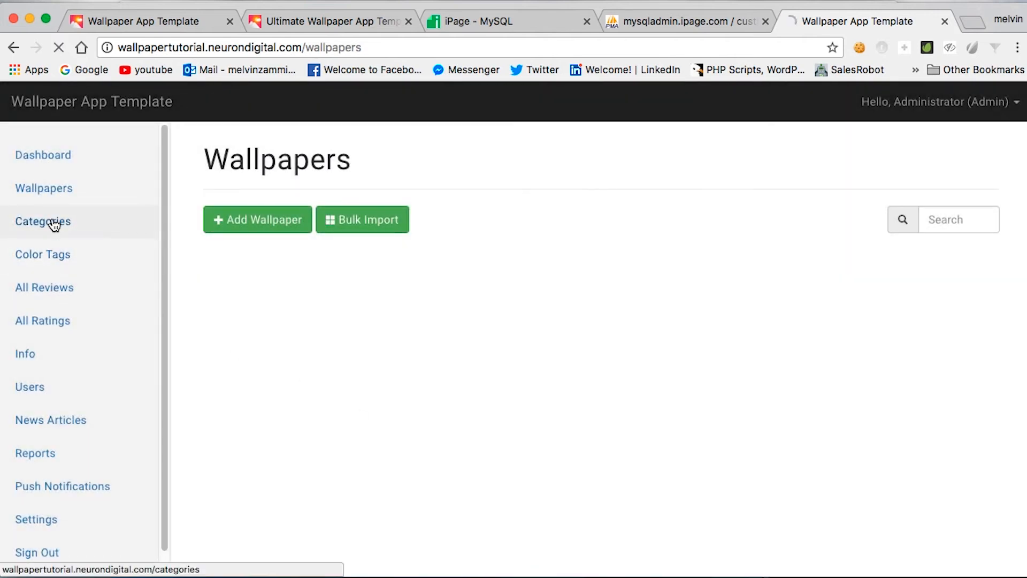
# Step: Start a new category and toggle its Category Group (Parent) switch in the Edit Category form
pyautogui.click(43, 221)
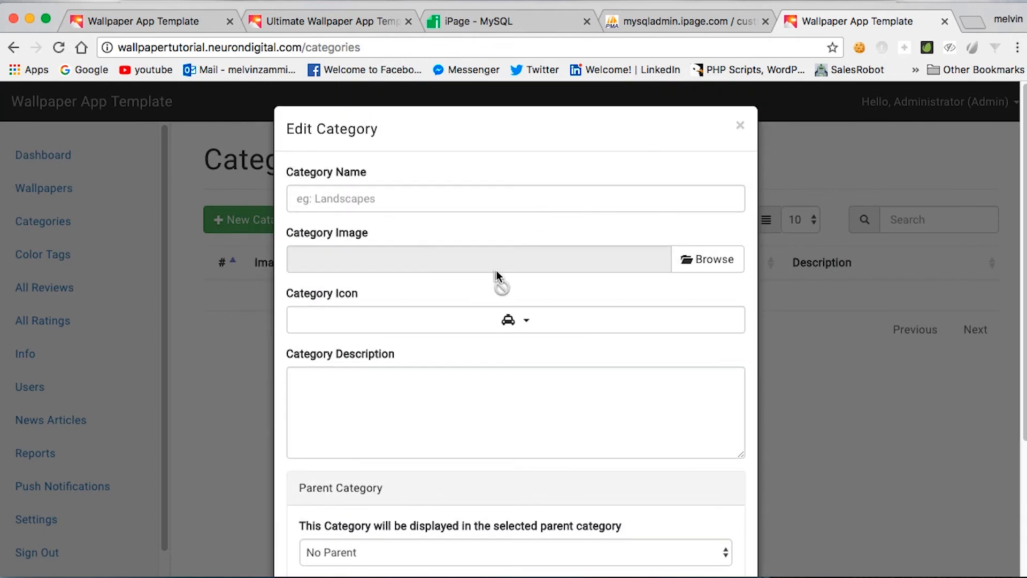
pyautogui.scroll(-3)
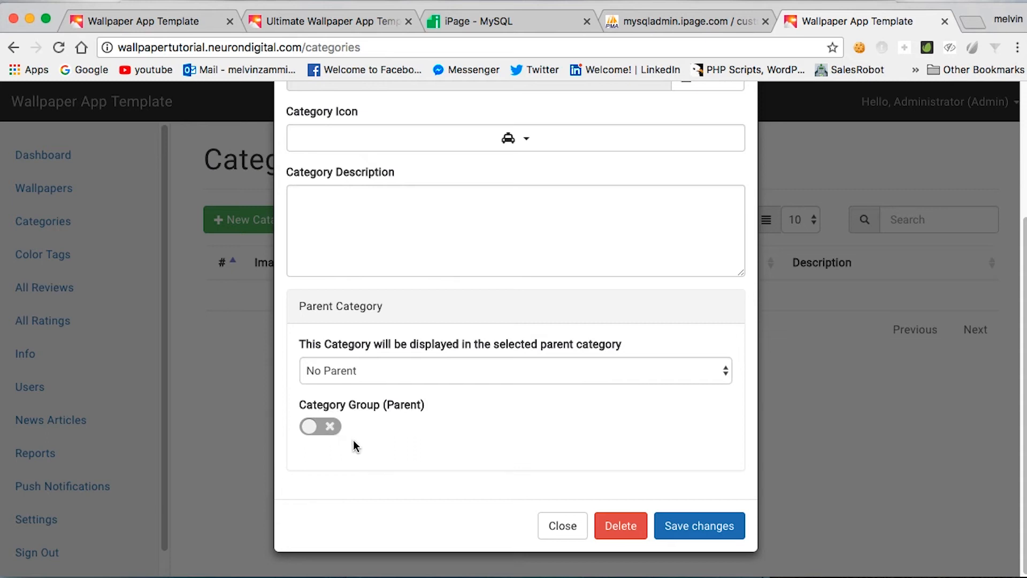
pyautogui.moveTo(371, 445)
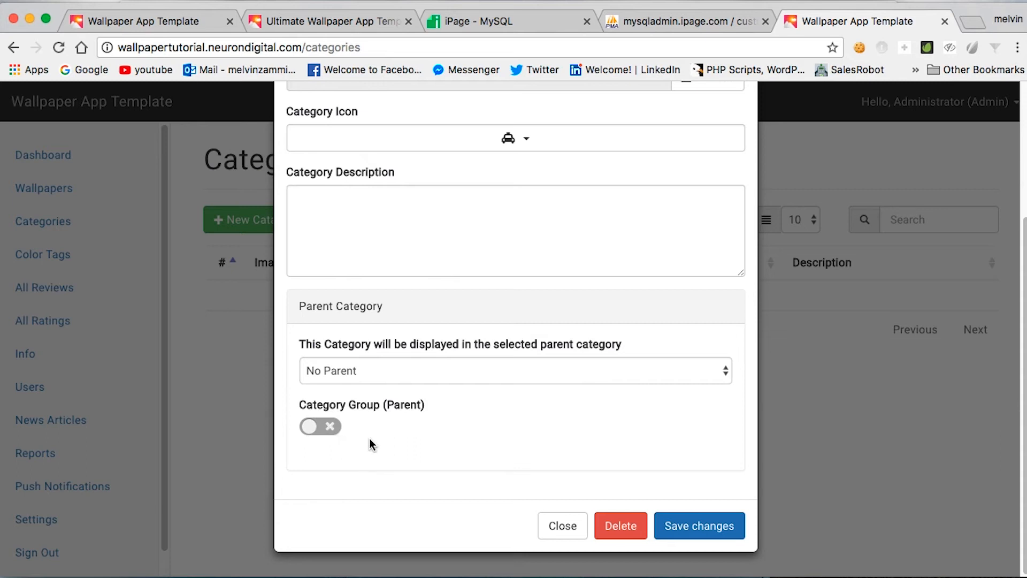
pyautogui.moveTo(363, 445)
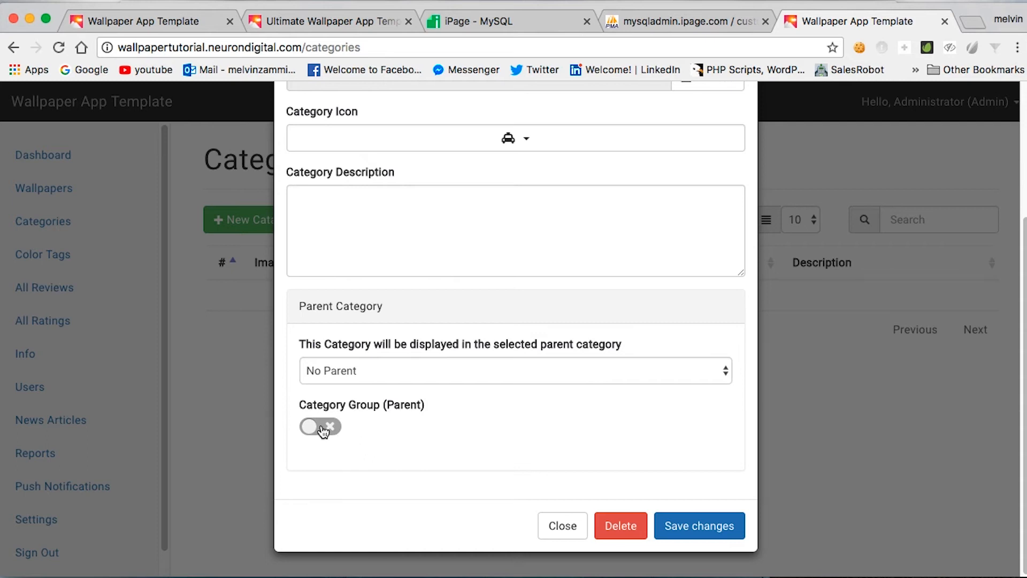
pyautogui.click(320, 427)
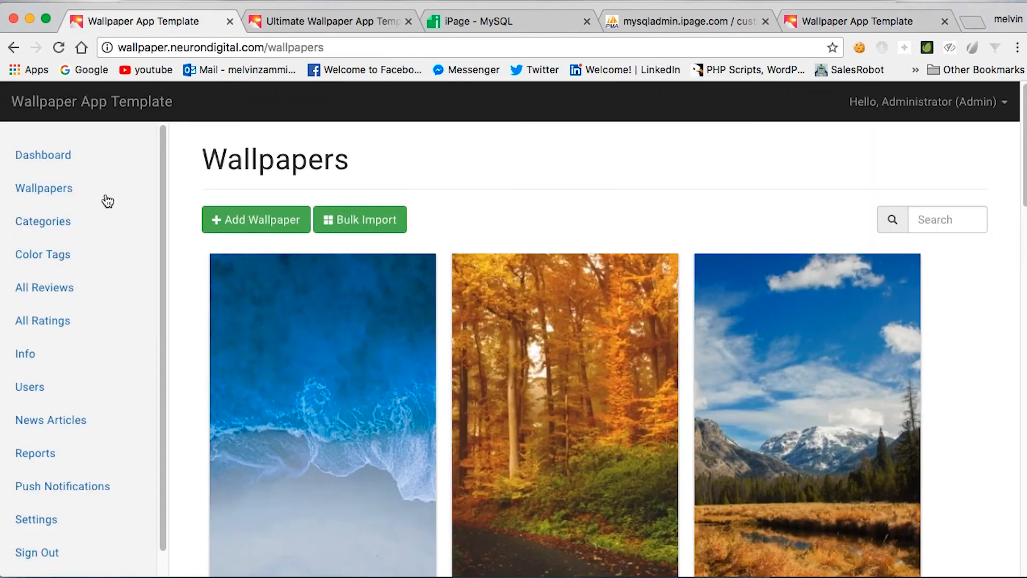
pyautogui.click(43, 221)
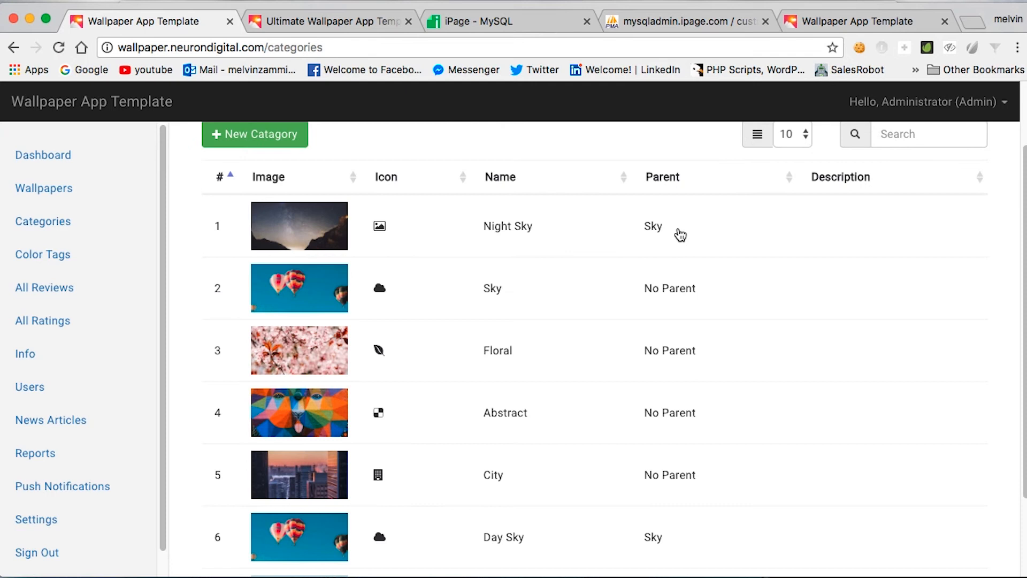
pyautogui.scroll(-3)
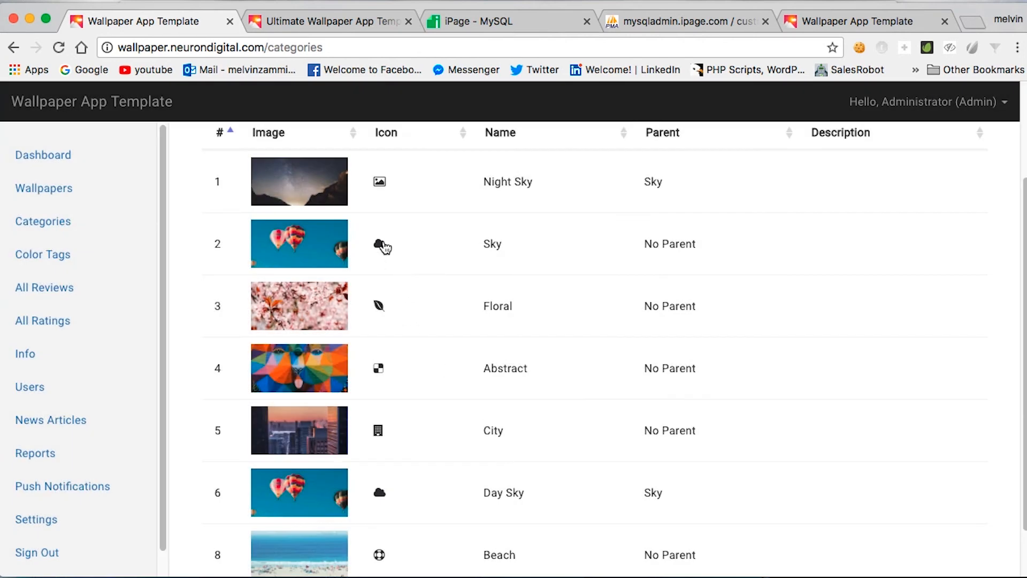
pyautogui.moveTo(510, 512)
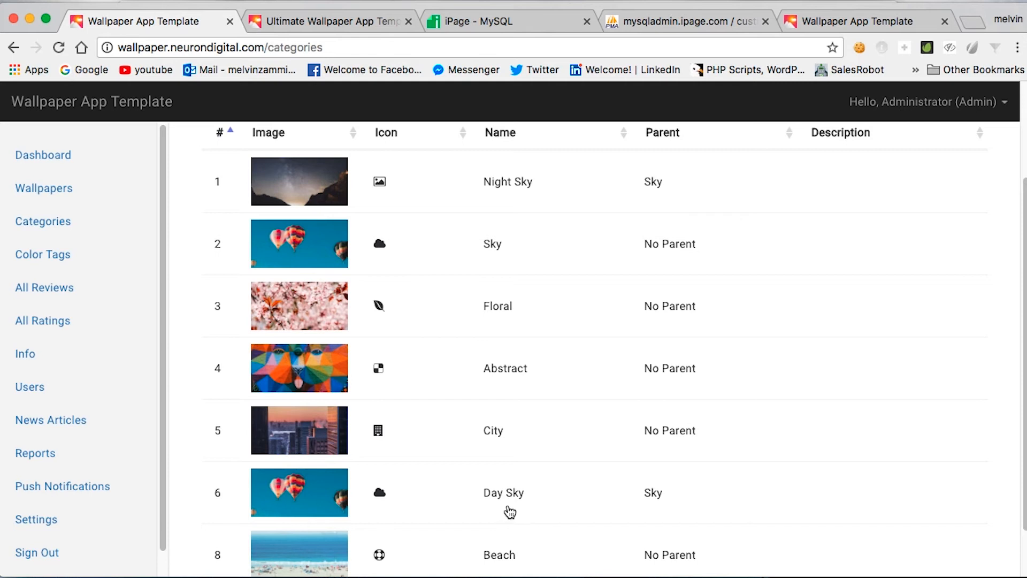
pyautogui.moveTo(610, 234)
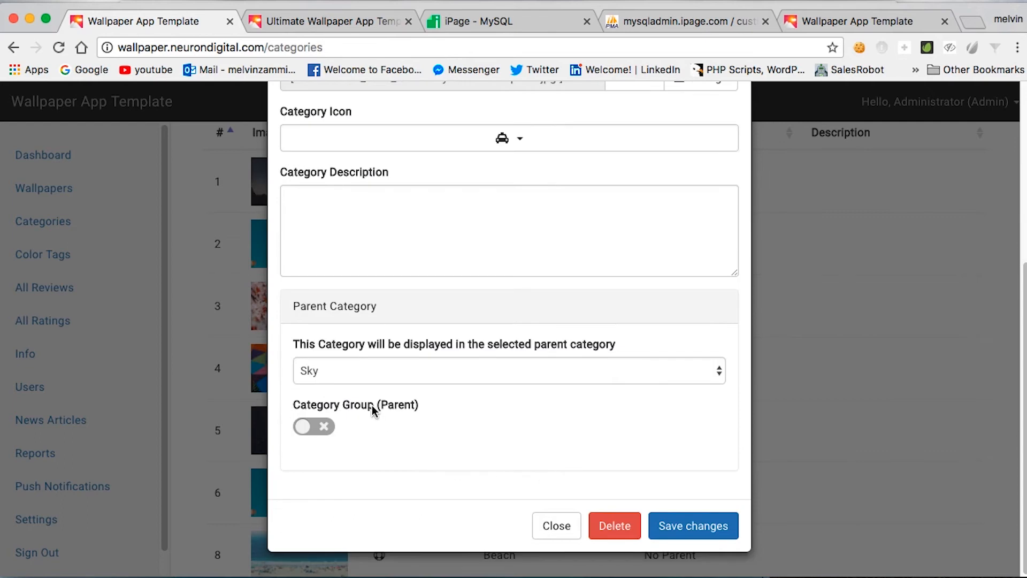
pyautogui.click(507, 370)
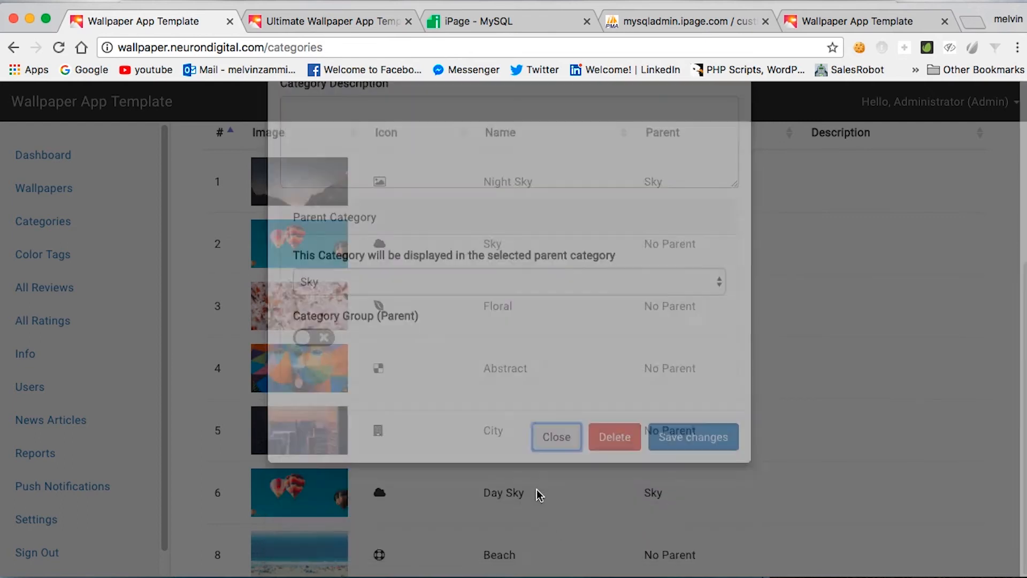
pyautogui.click(555, 436)
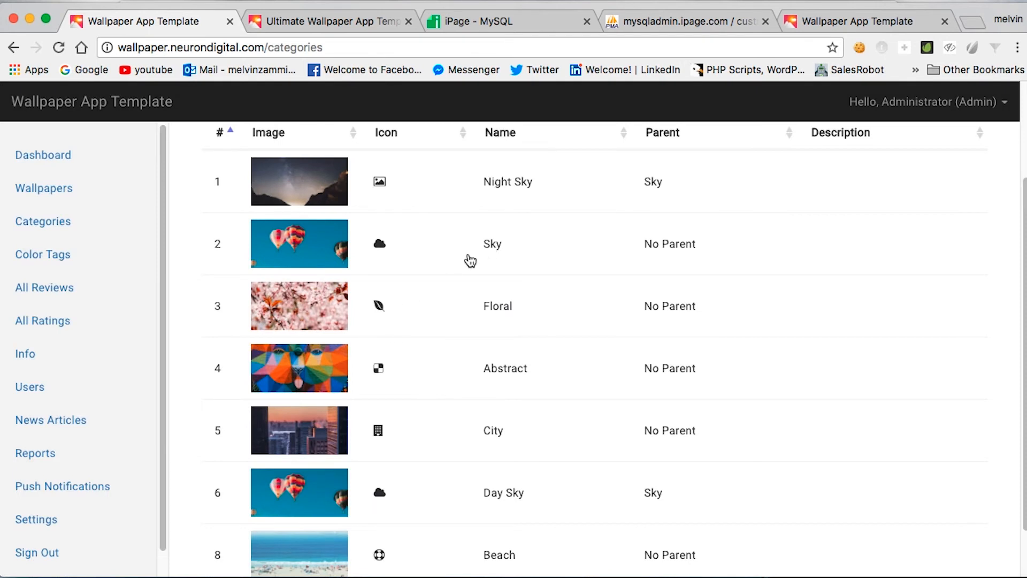
pyautogui.moveTo(501, 241)
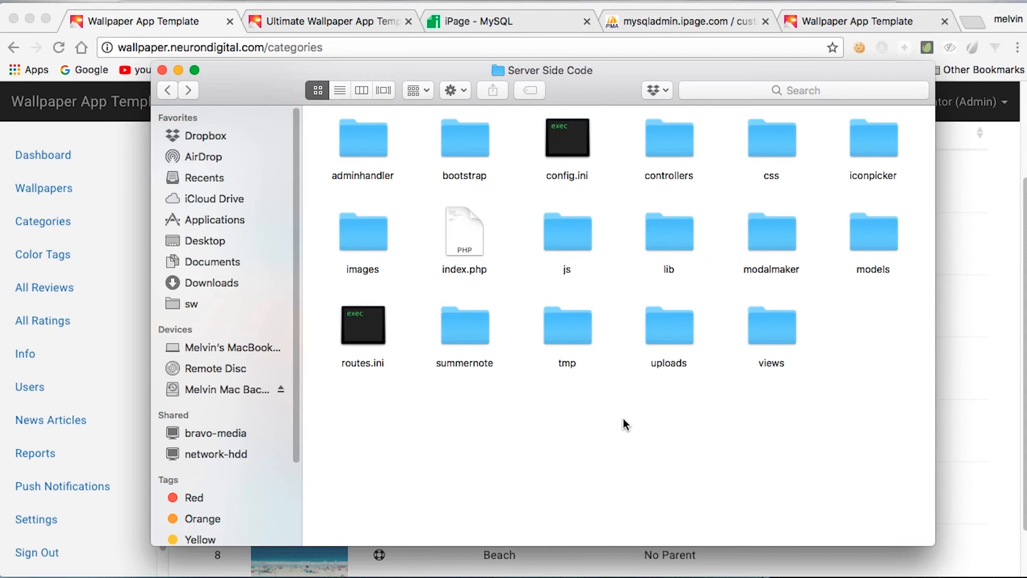
pyautogui.moveTo(629, 421)
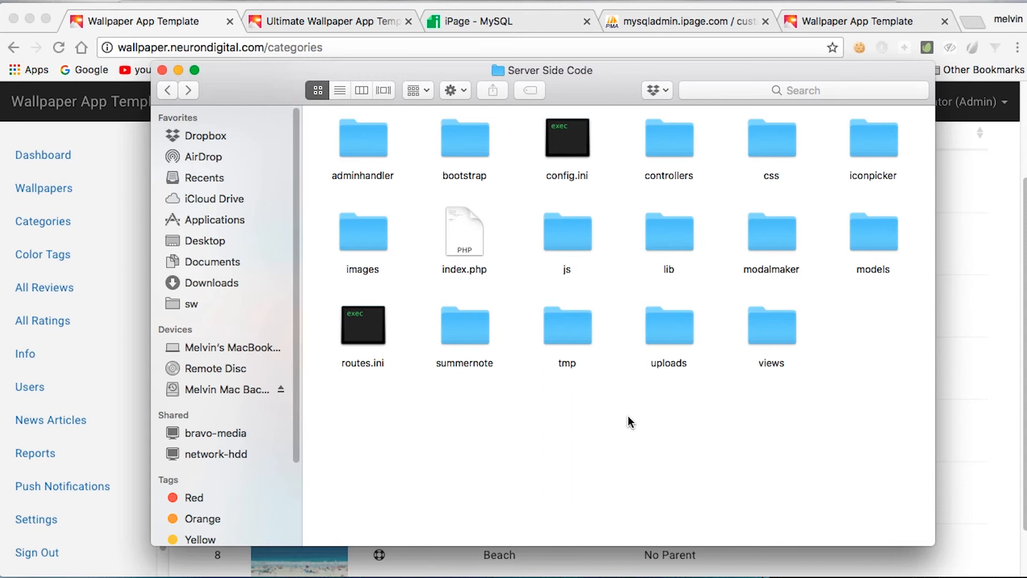
pyautogui.moveTo(567, 142)
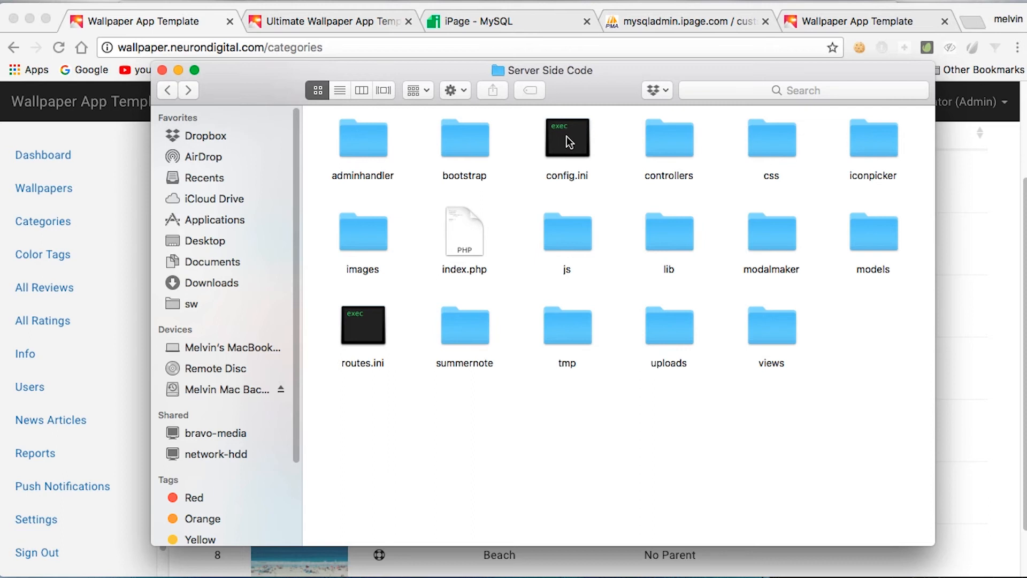
# Step: Look over config.ini, the controllers folder and the css folder in Server Side Code
pyautogui.click(567, 138)
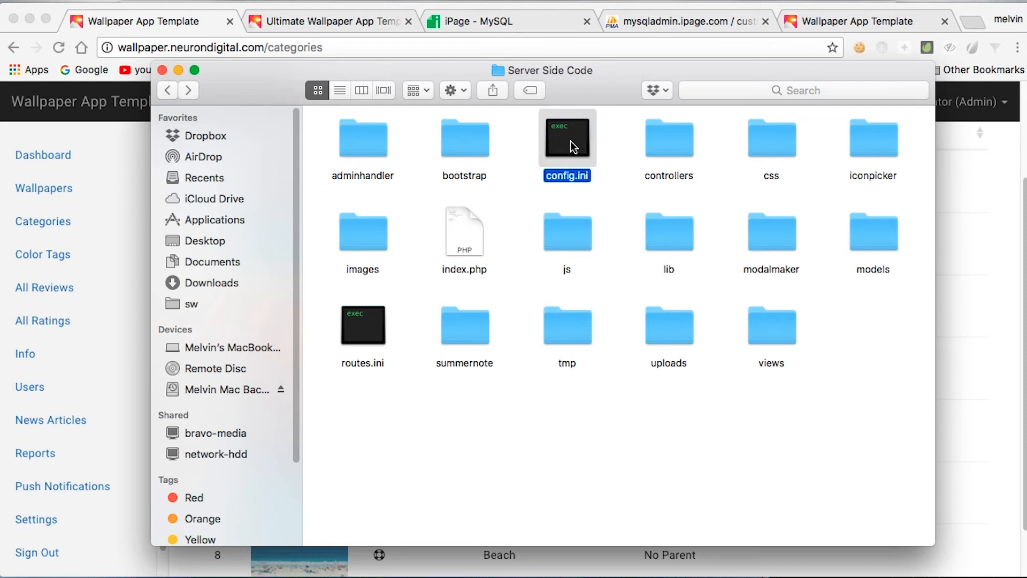
pyautogui.click(668, 139)
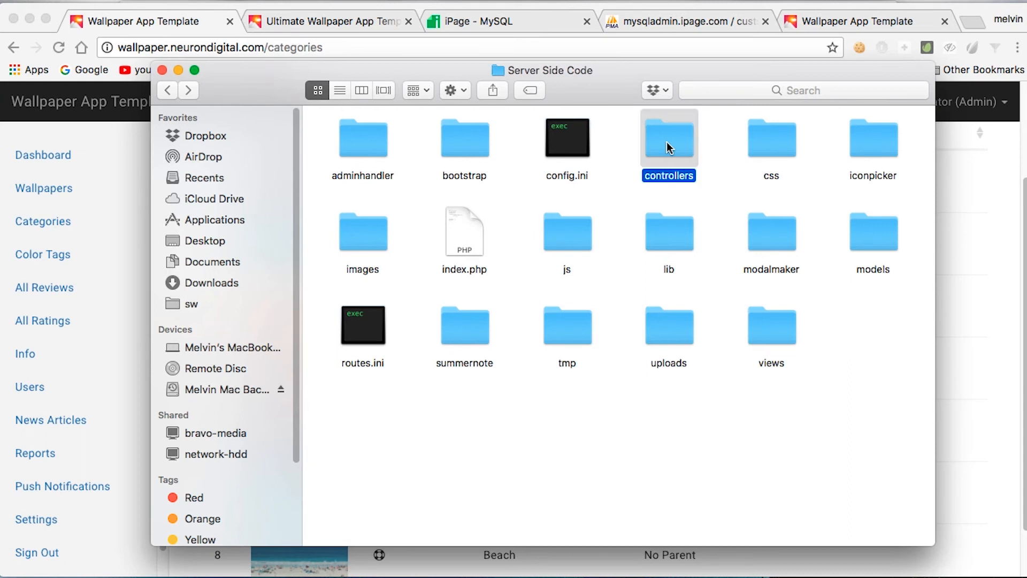
pyautogui.click(771, 138)
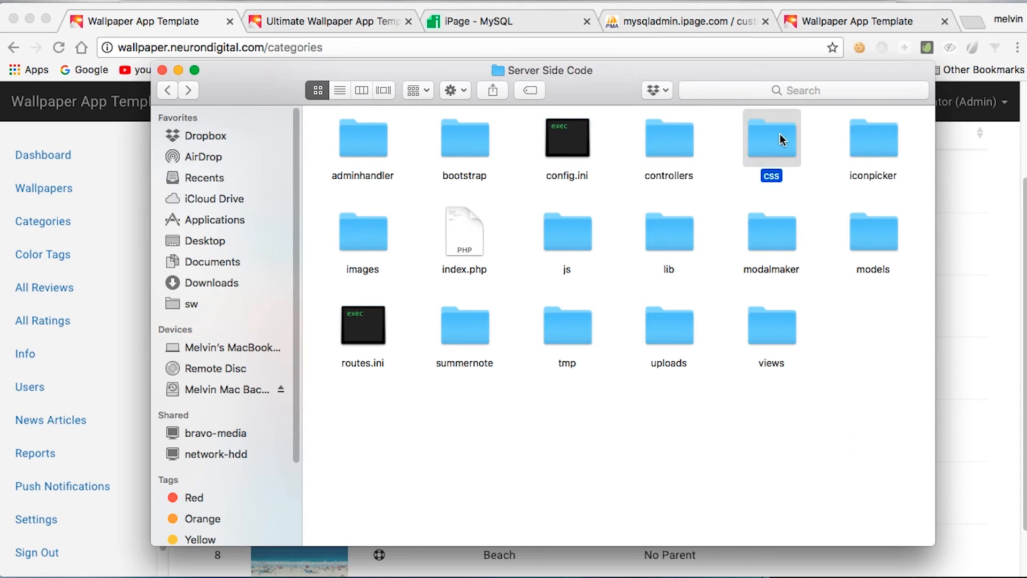
pyautogui.moveTo(604, 255)
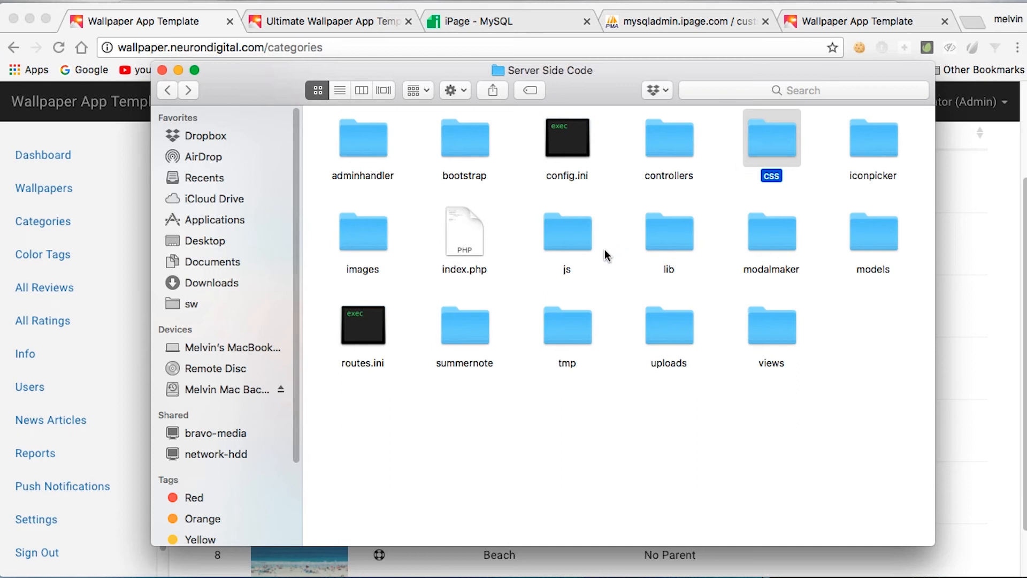
# Step: Look inside the js folder (script.js, jQuery) and return to the Server Side Code folder
pyautogui.click(567, 232)
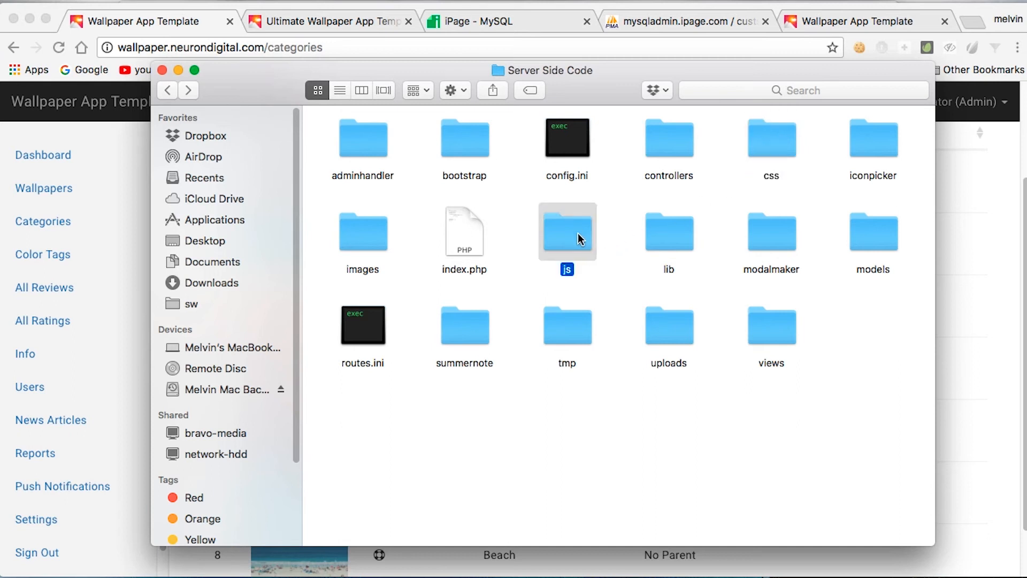
pyautogui.doubleClick(567, 231)
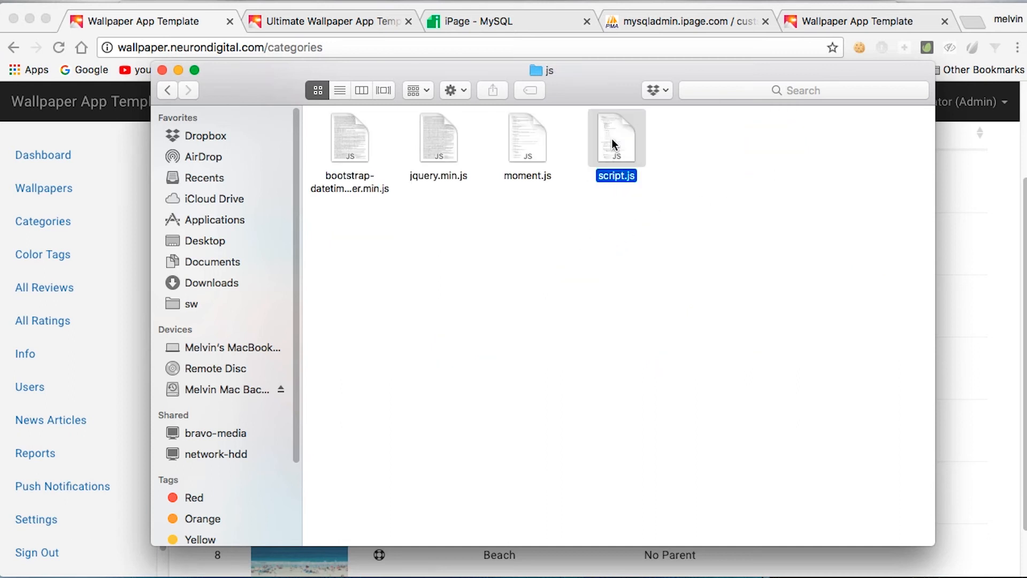
pyautogui.moveTo(619, 150)
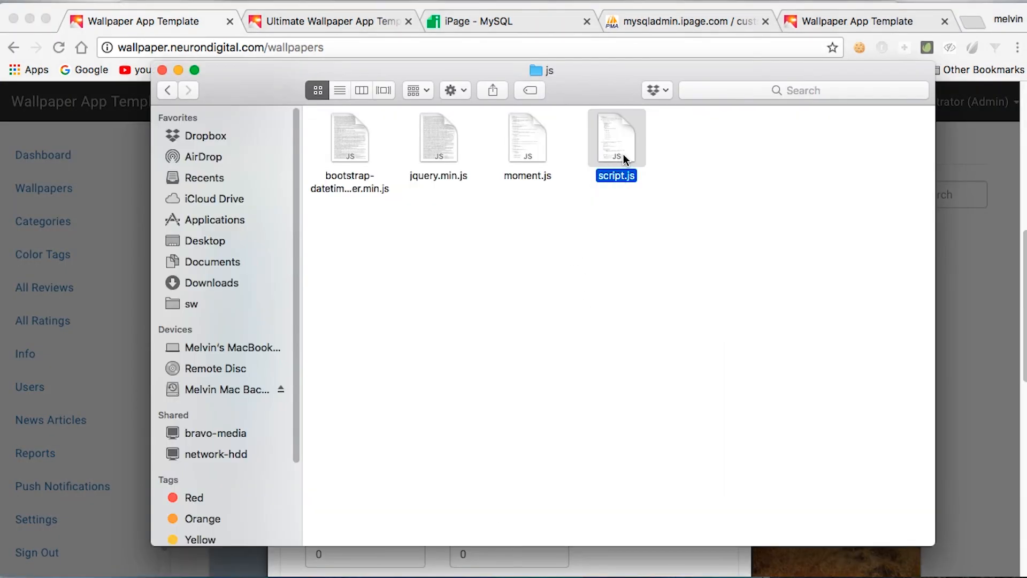
pyautogui.click(167, 90)
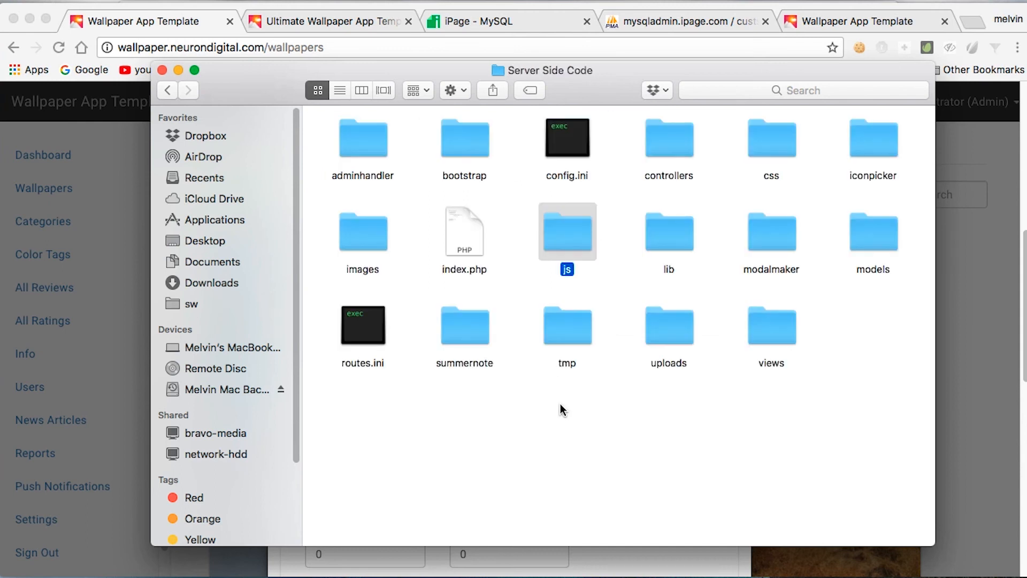
pyautogui.moveTo(775, 332)
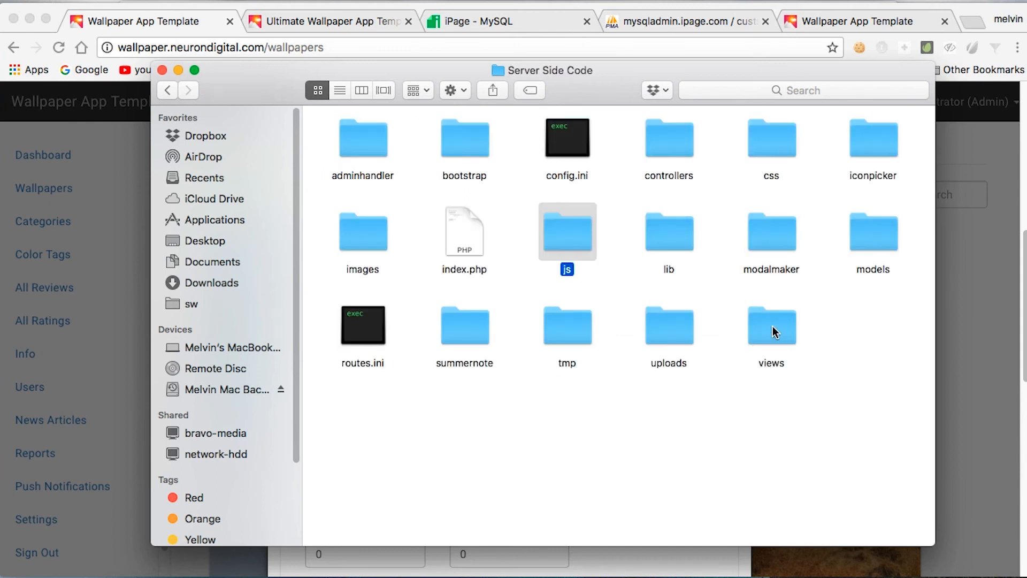
pyautogui.doubleClick(772, 325)
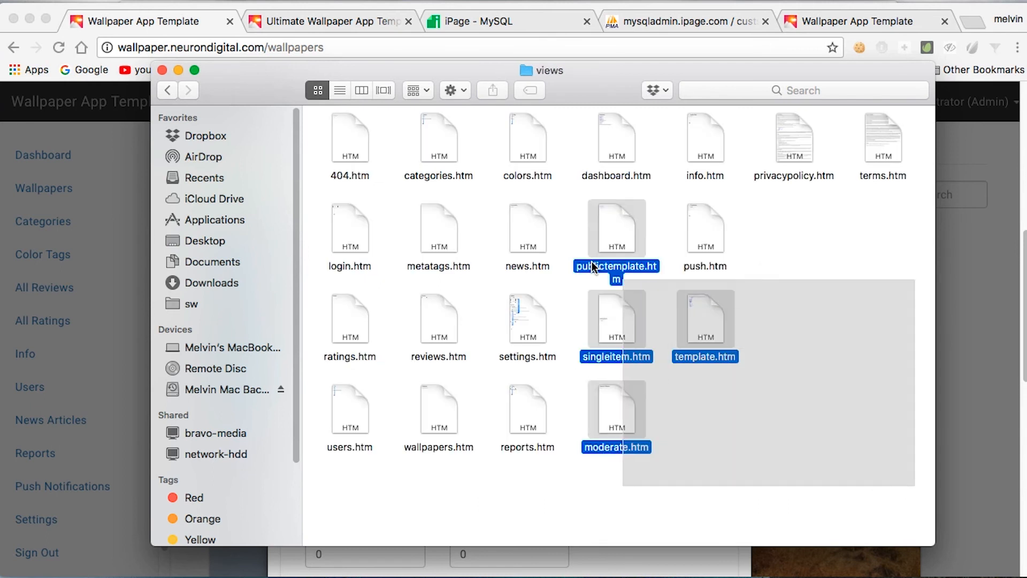
pyautogui.click(824, 321)
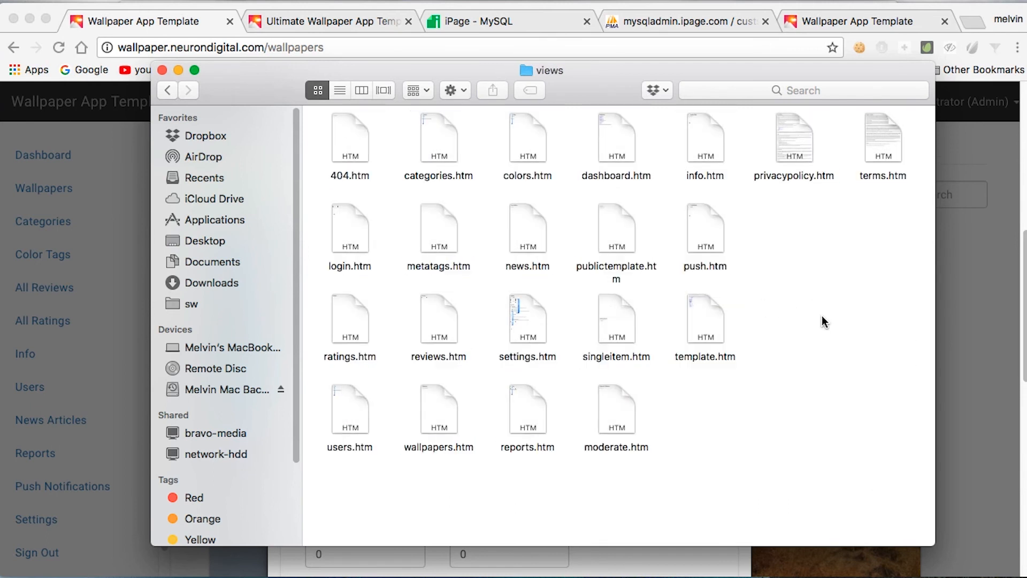
pyautogui.moveTo(798, 156)
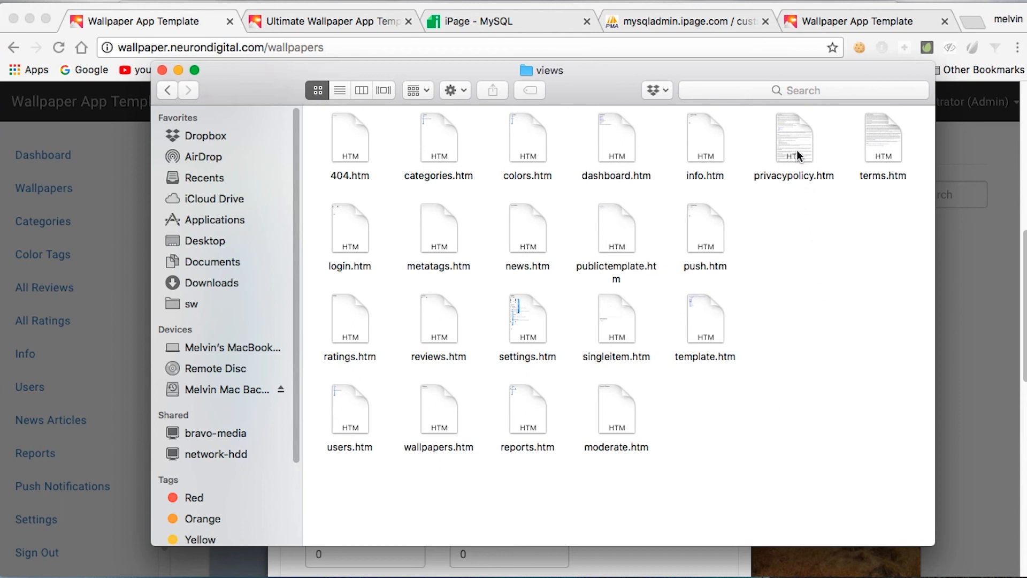
pyautogui.click(793, 139)
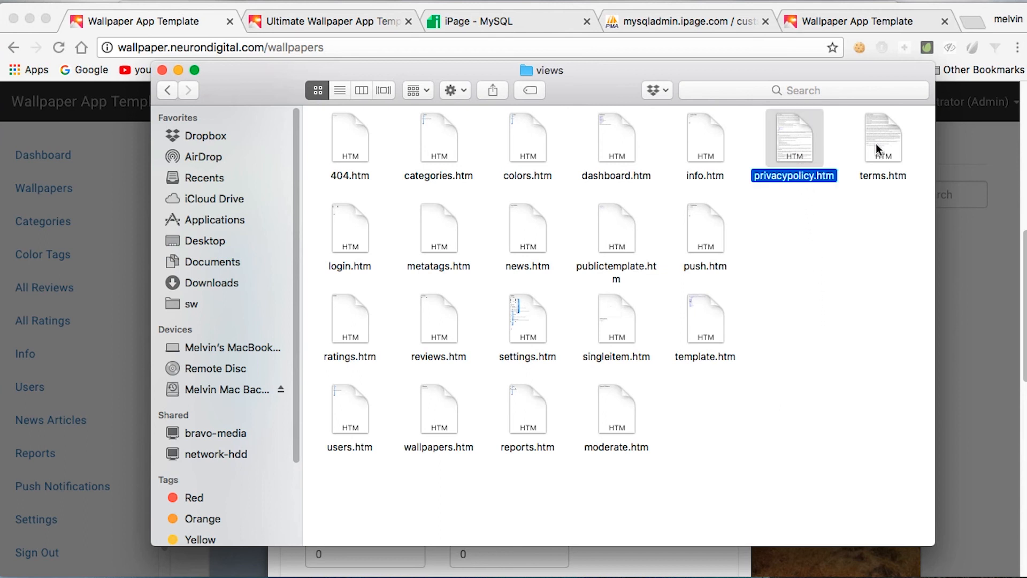
pyautogui.rightClick(793, 138)
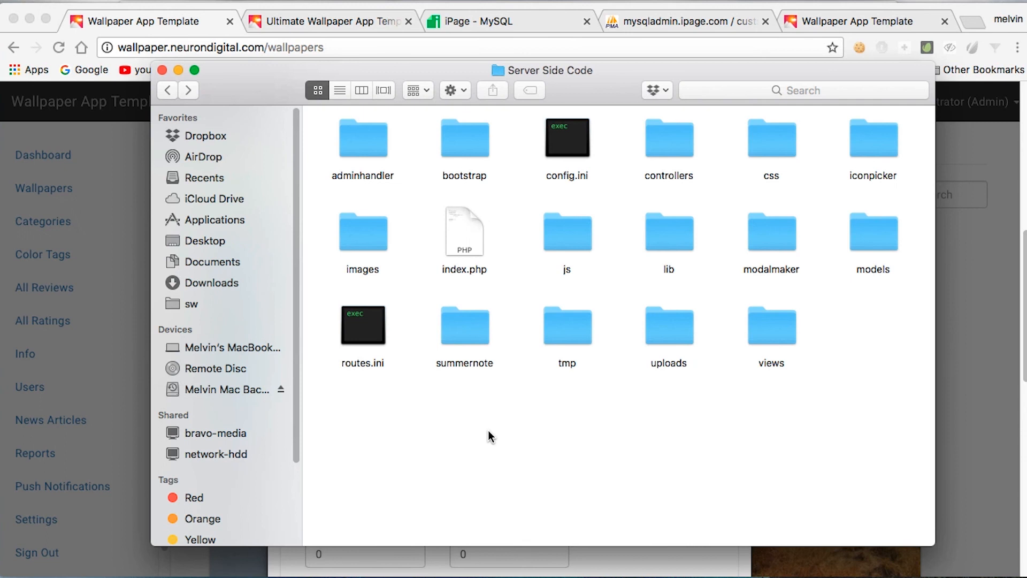
pyautogui.moveTo(467, 425)
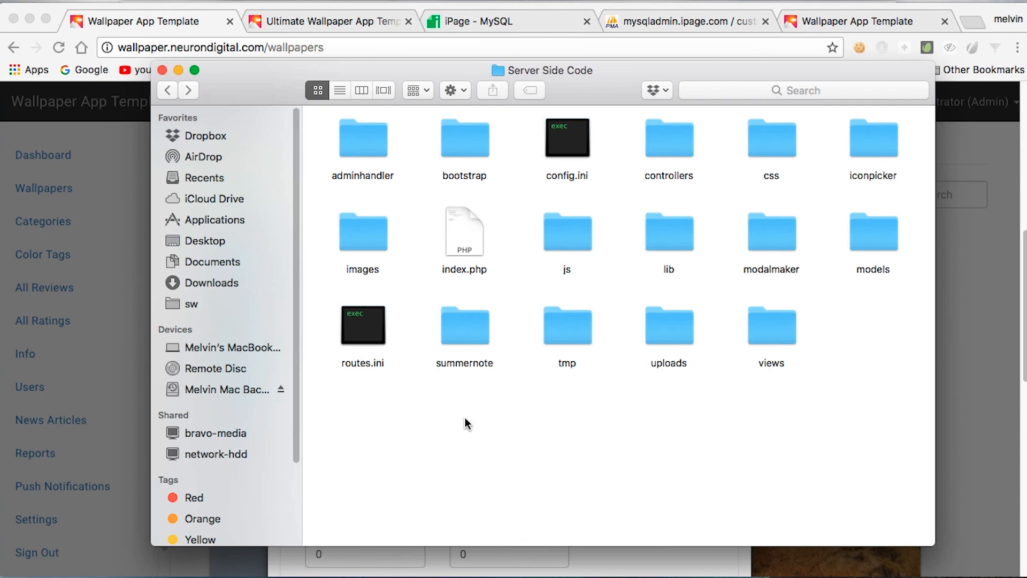
# Step: Review routes.ini in Brackets — public, user, admin panel and API CRUD routes through line 110
pyautogui.click(363, 325)
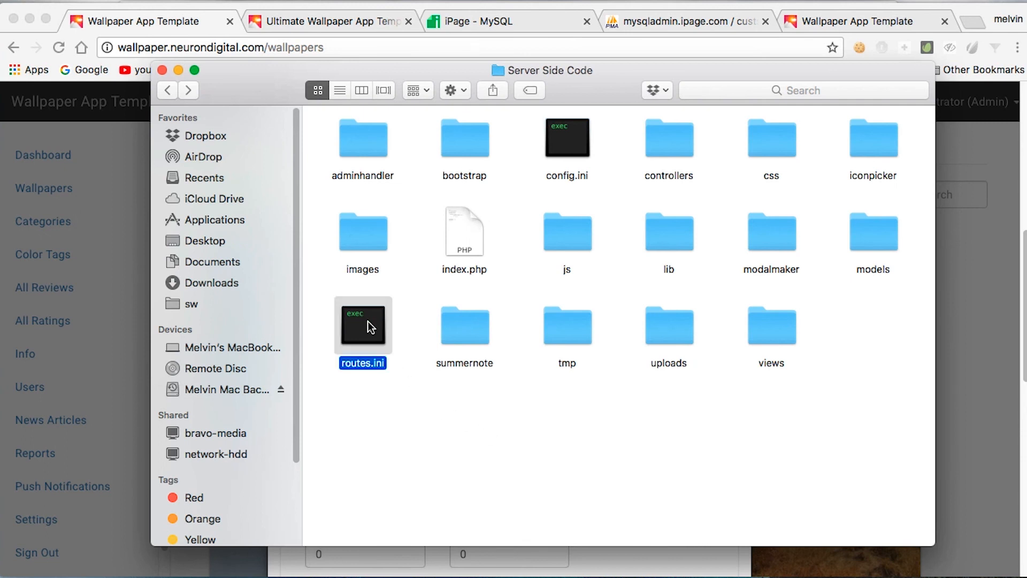
pyautogui.doubleClick(363, 326)
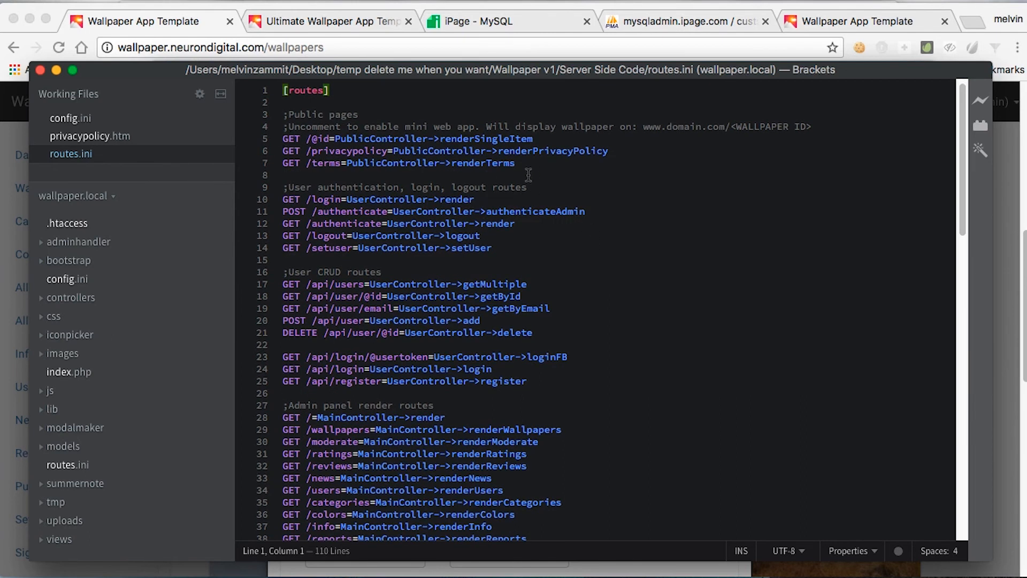
pyautogui.scroll(-3)
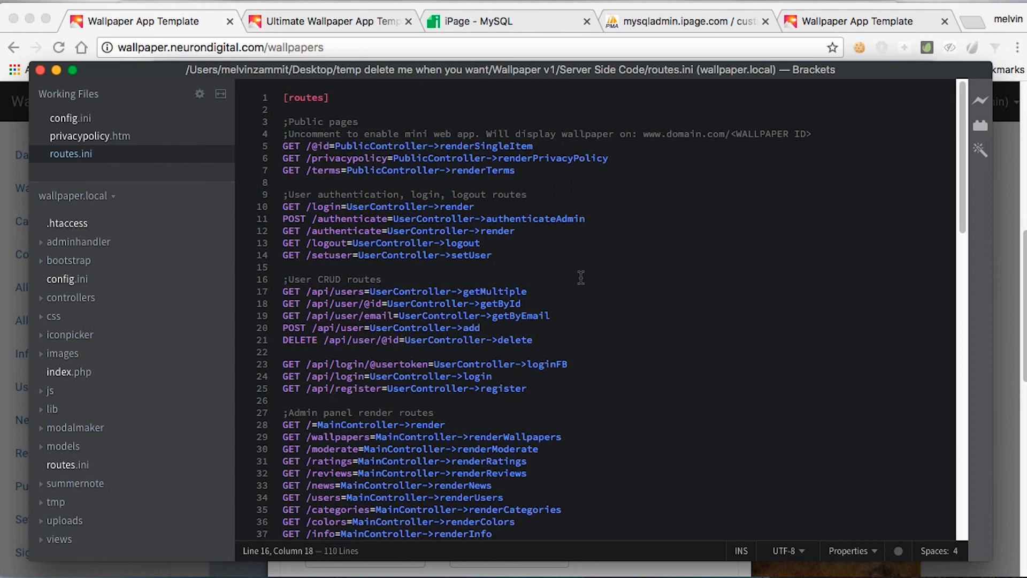
pyautogui.scroll(-3)
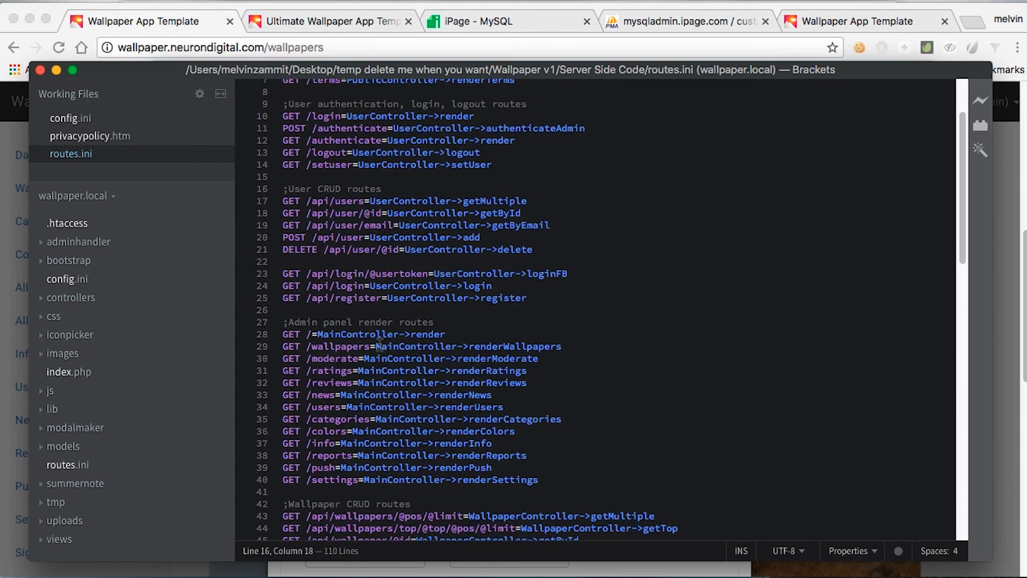
pyautogui.scroll(-3)
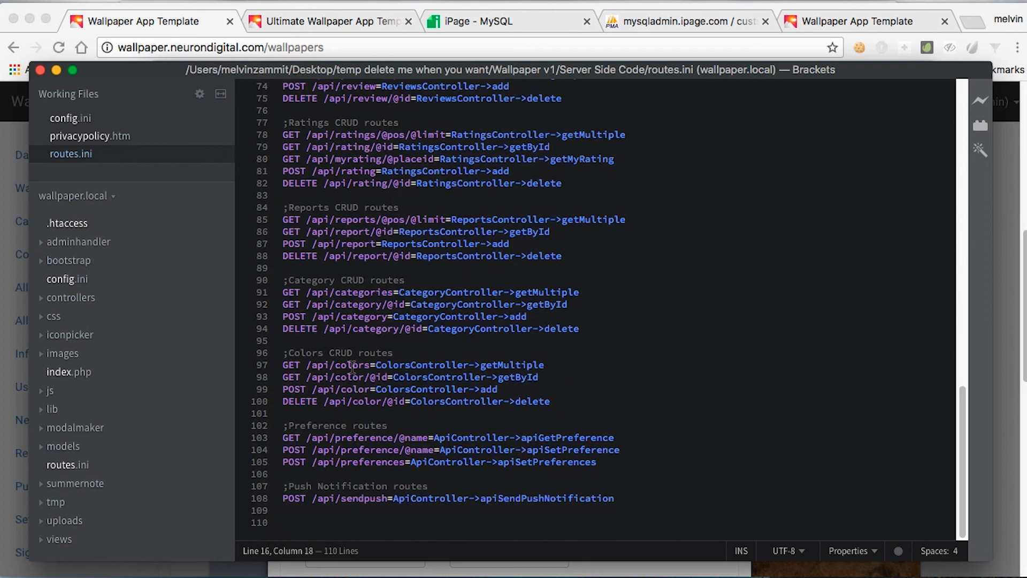